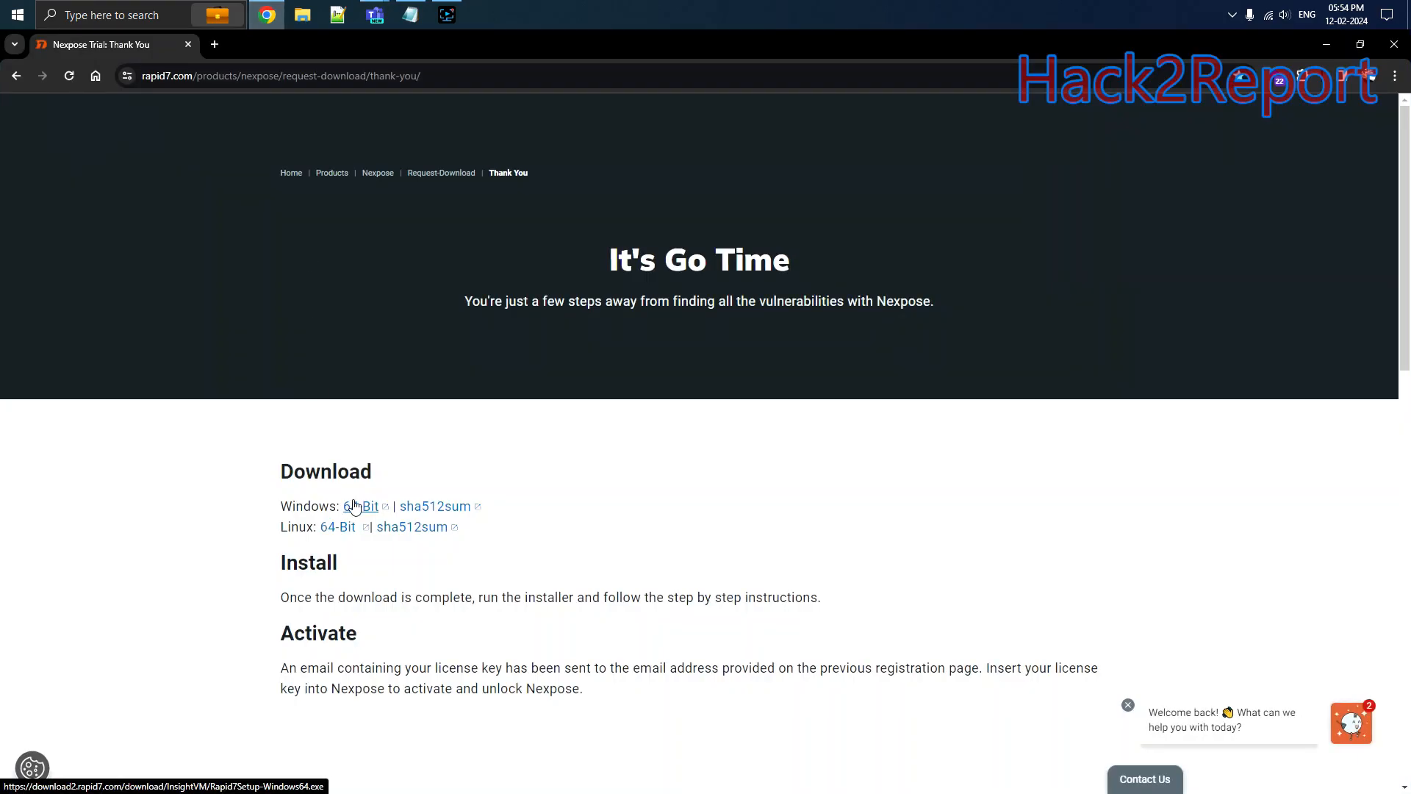
Download the Windows 64-bit Nexpose installer, Rapid7Setup-Windows64.exe, from the Rapid7 thank-you page.
click(360, 506)
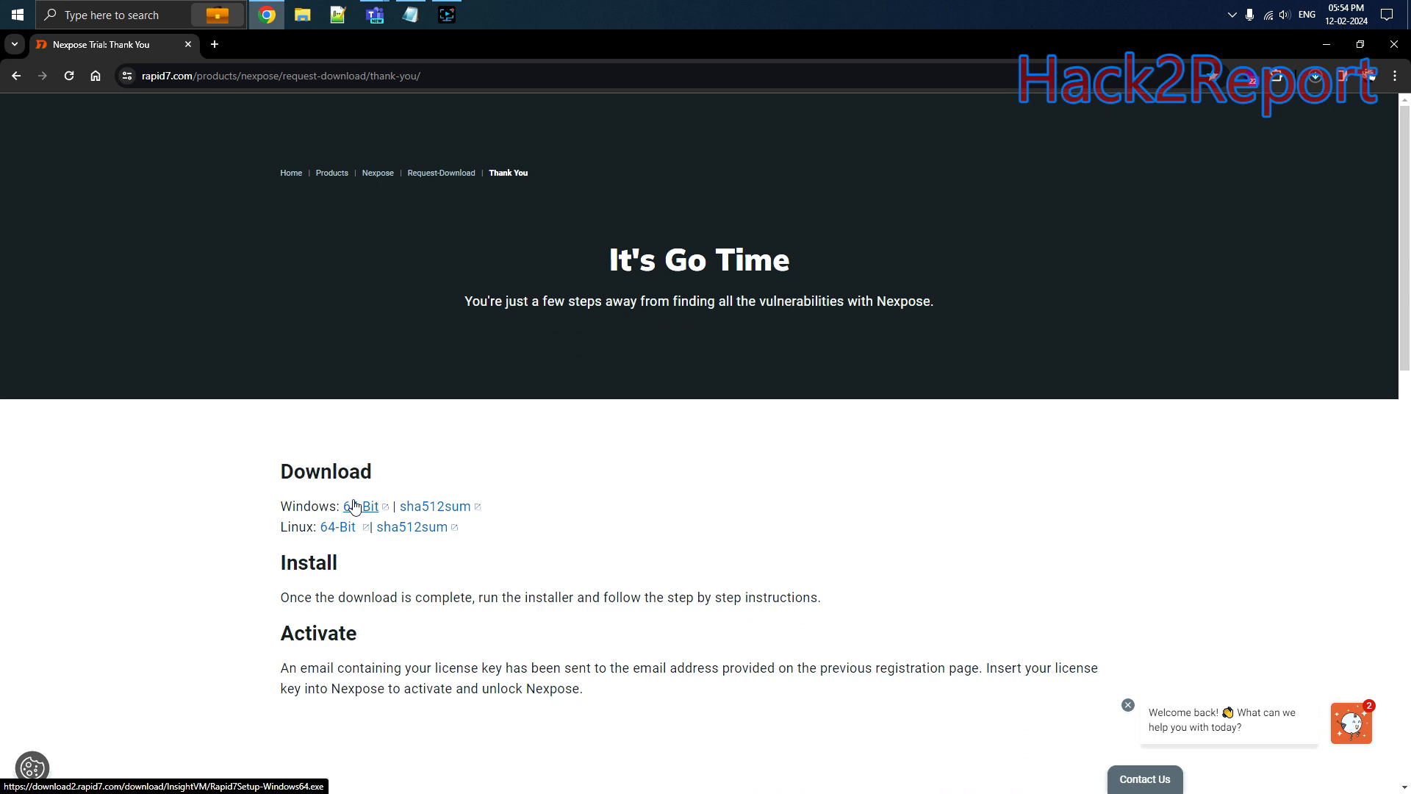
click(362, 506)
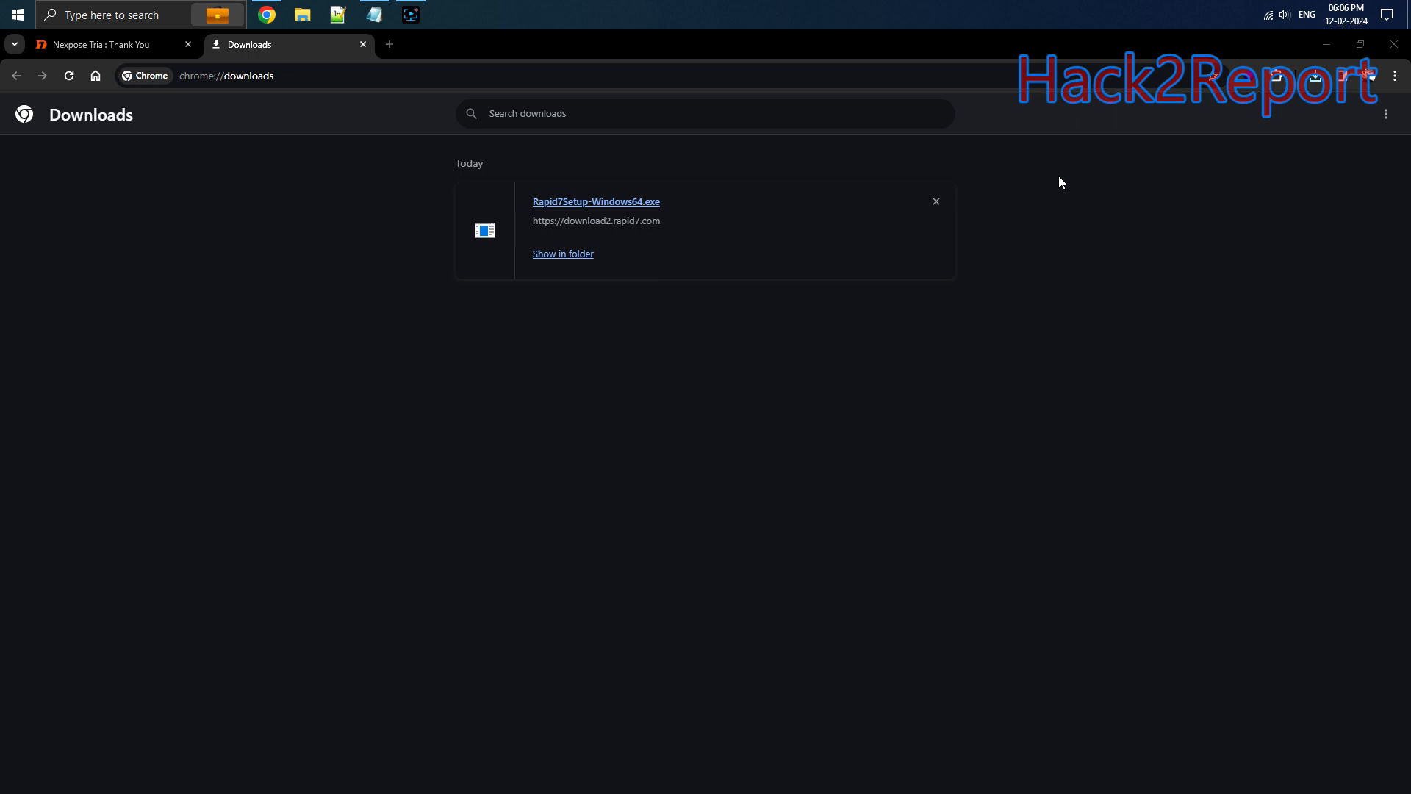
Show Rapid7Setup-Windows64.exe in its Downloads folder and run it from the context menu.
click(563, 254)
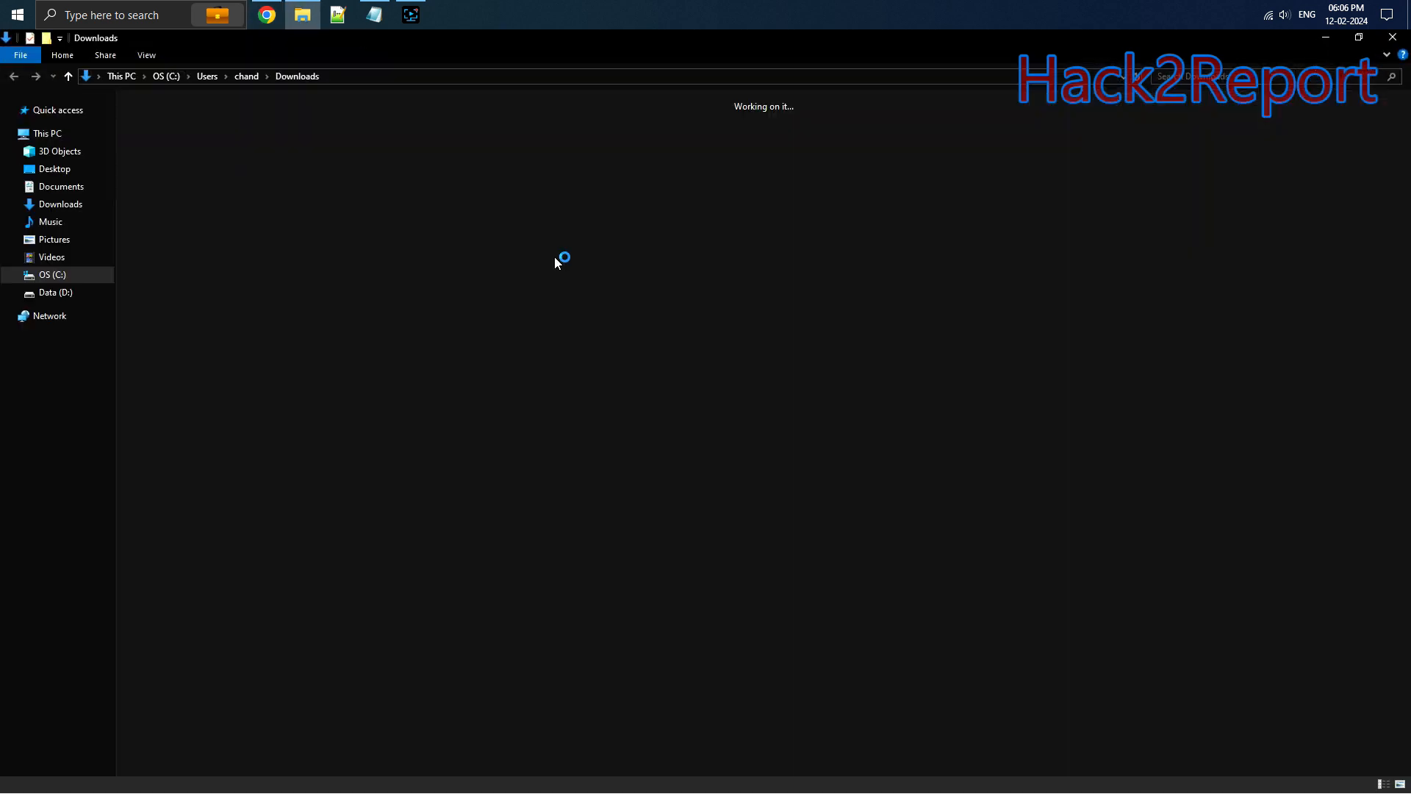
right_click(216, 126)
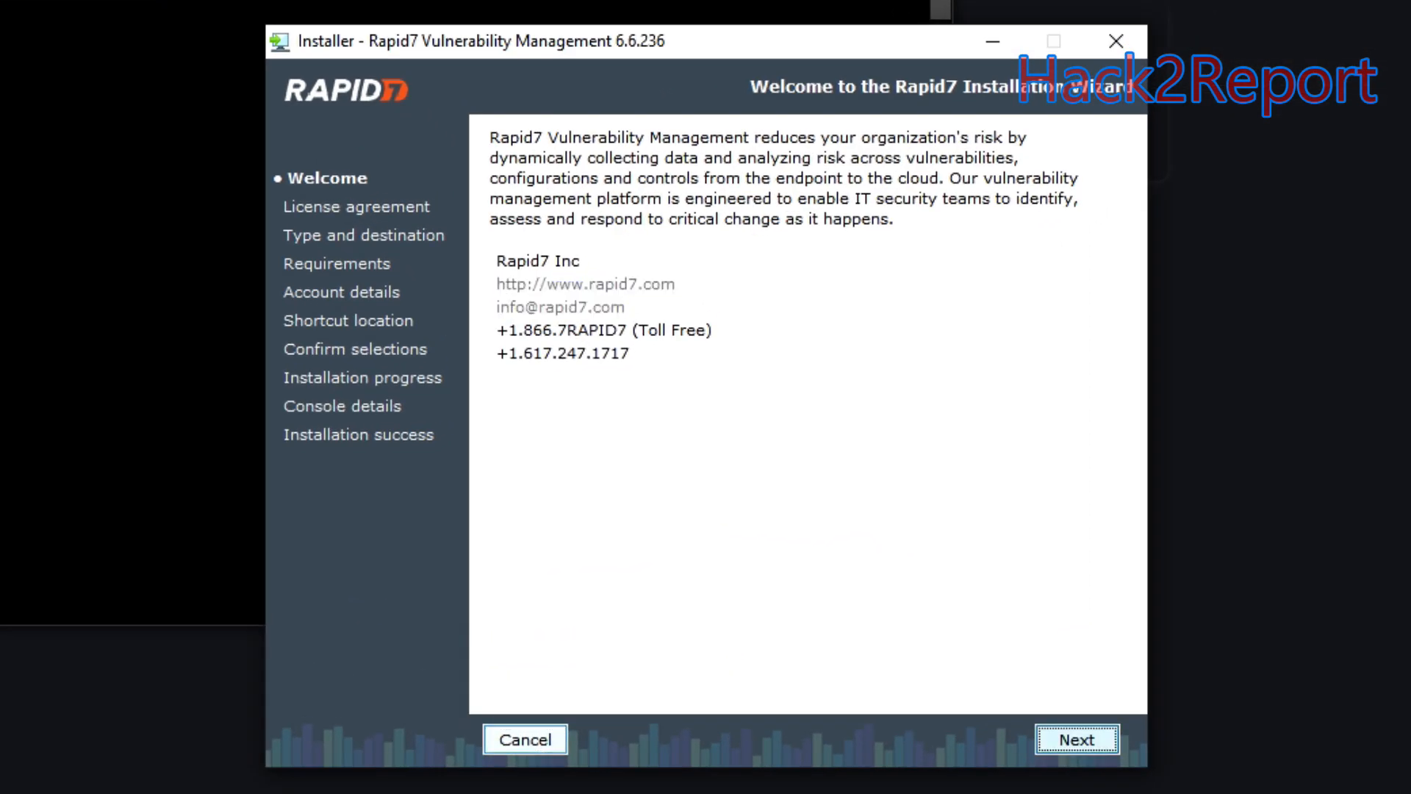
Advance past Welcome, keep Security Console with local Scan Engine at the default location, and select the database port value.
click(1076, 739)
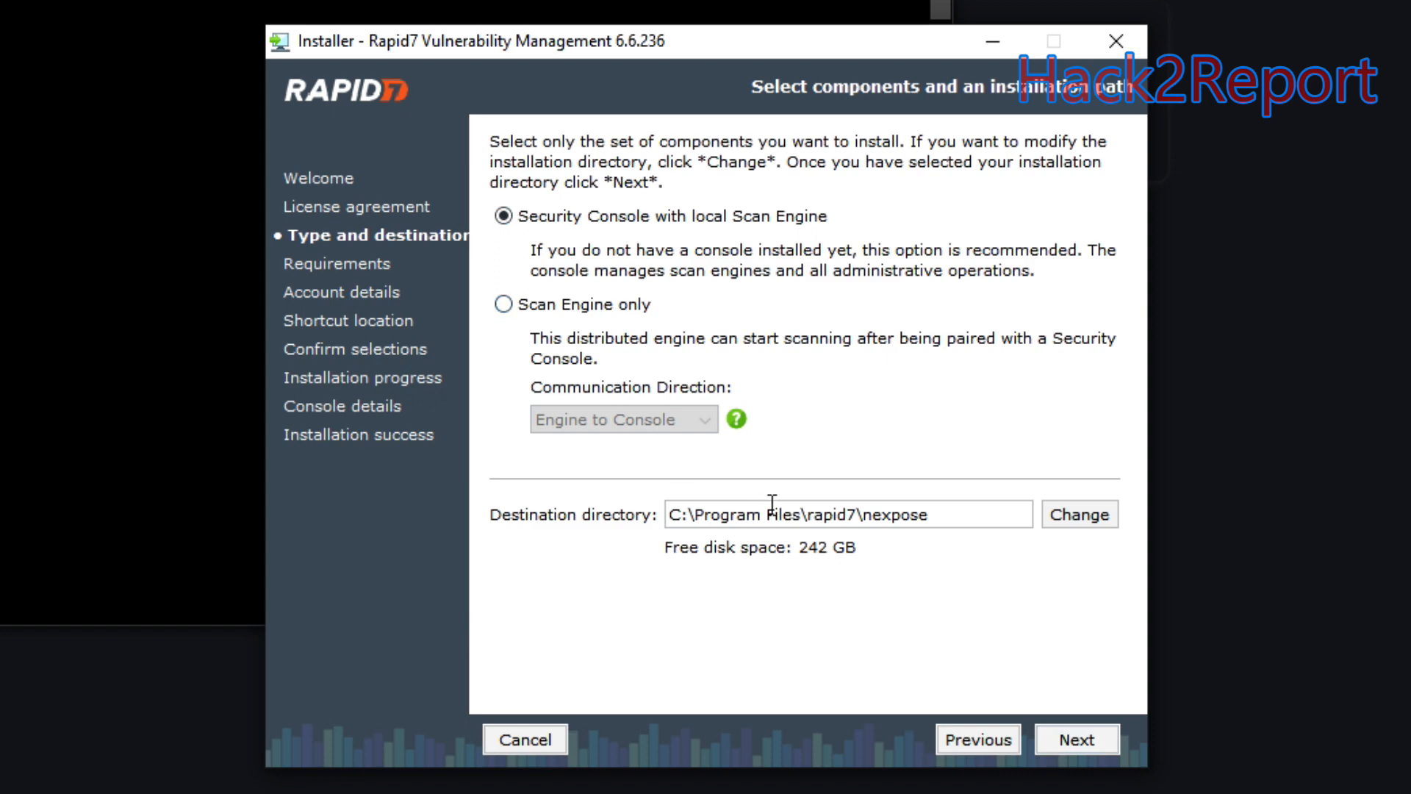
click(1075, 739)
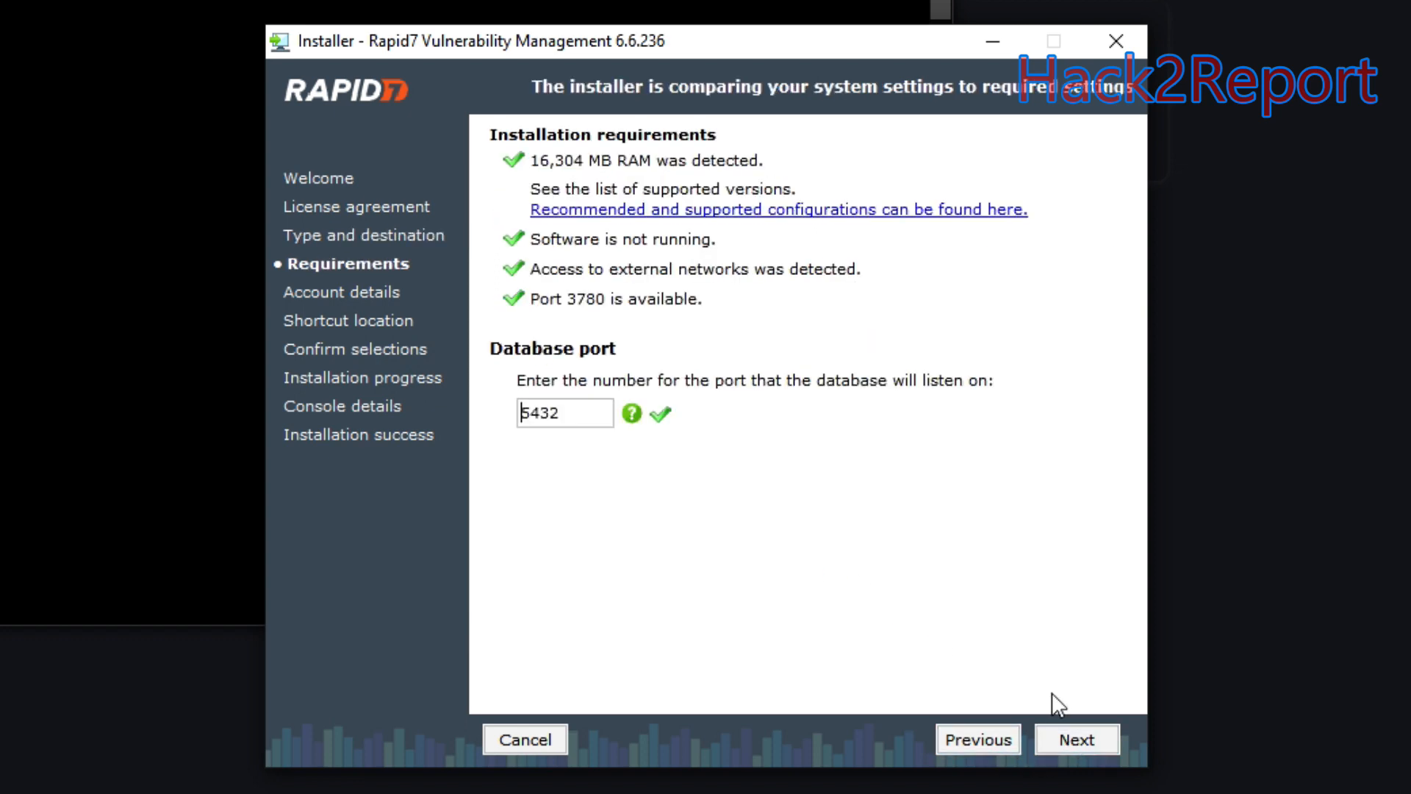
triple_click(564, 413)
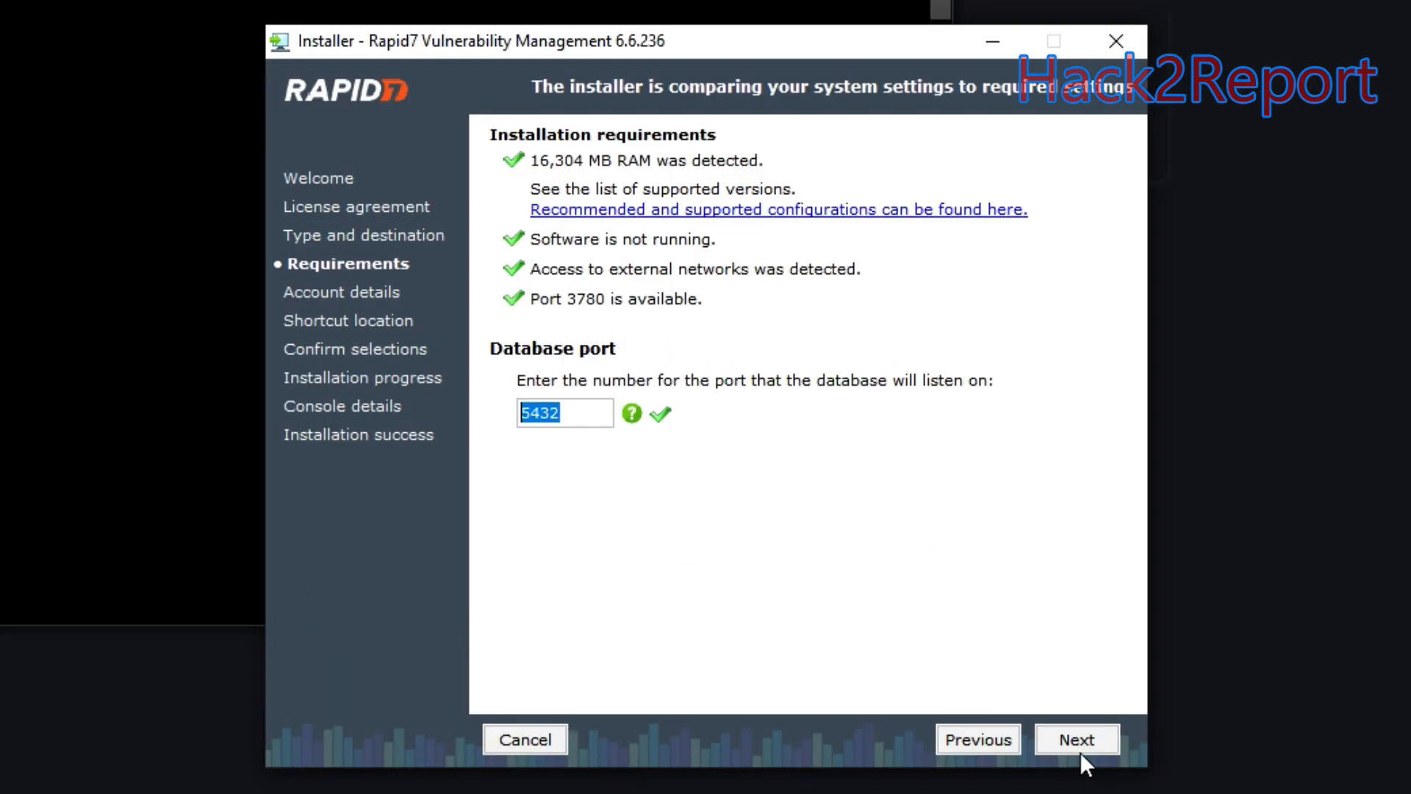
Accept port 5432, then enter first name Hack, last name Report, company, and user name admin.
click(1076, 740)
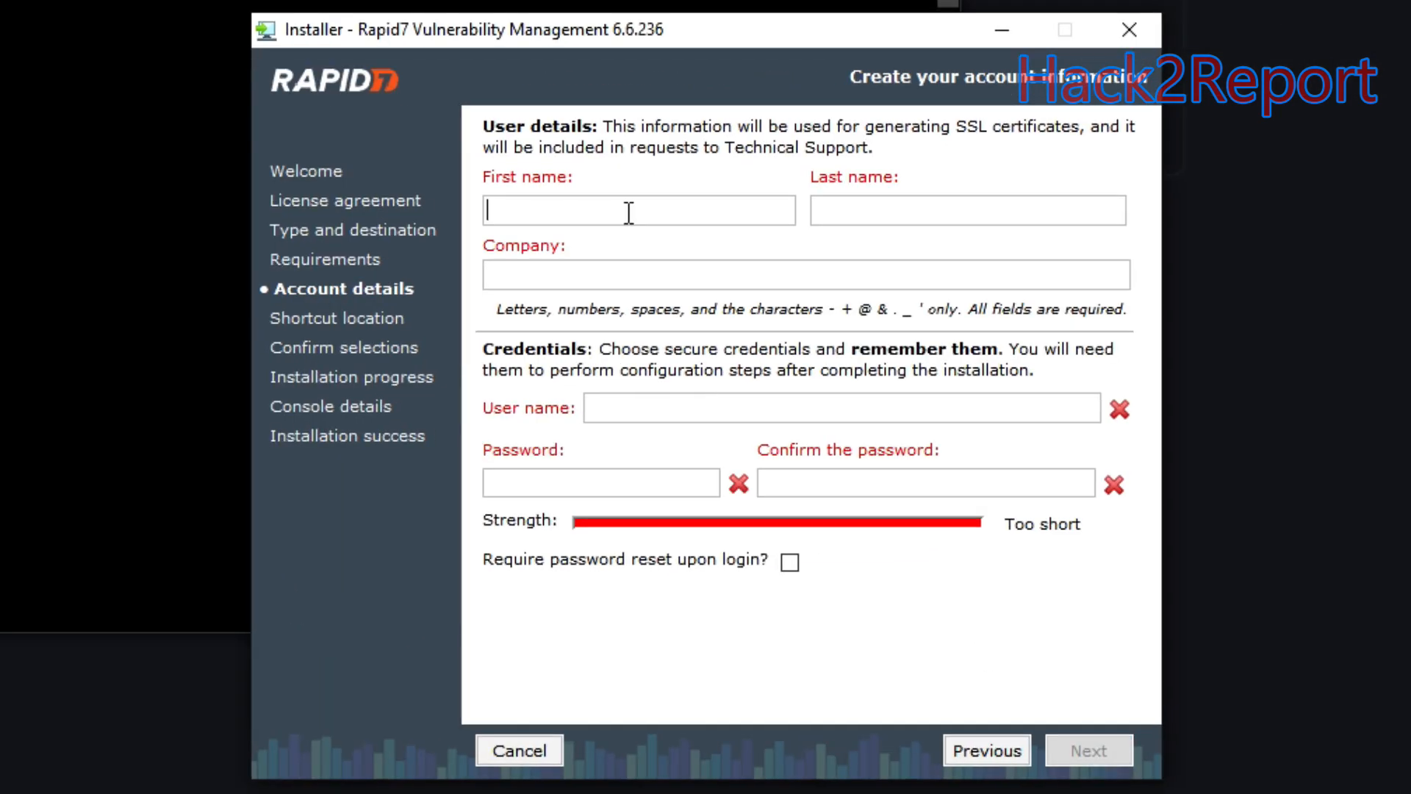
text(Hack)
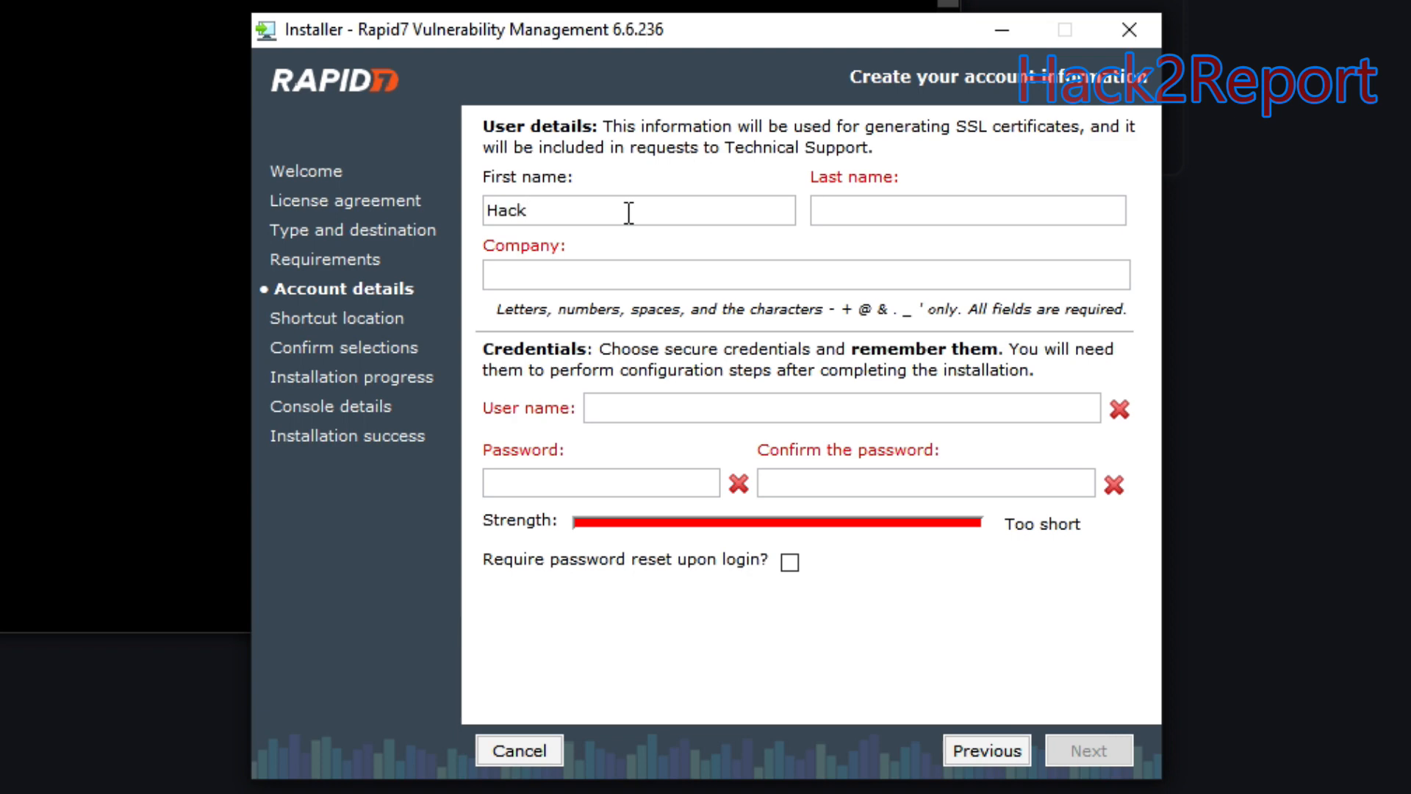
text(Report)
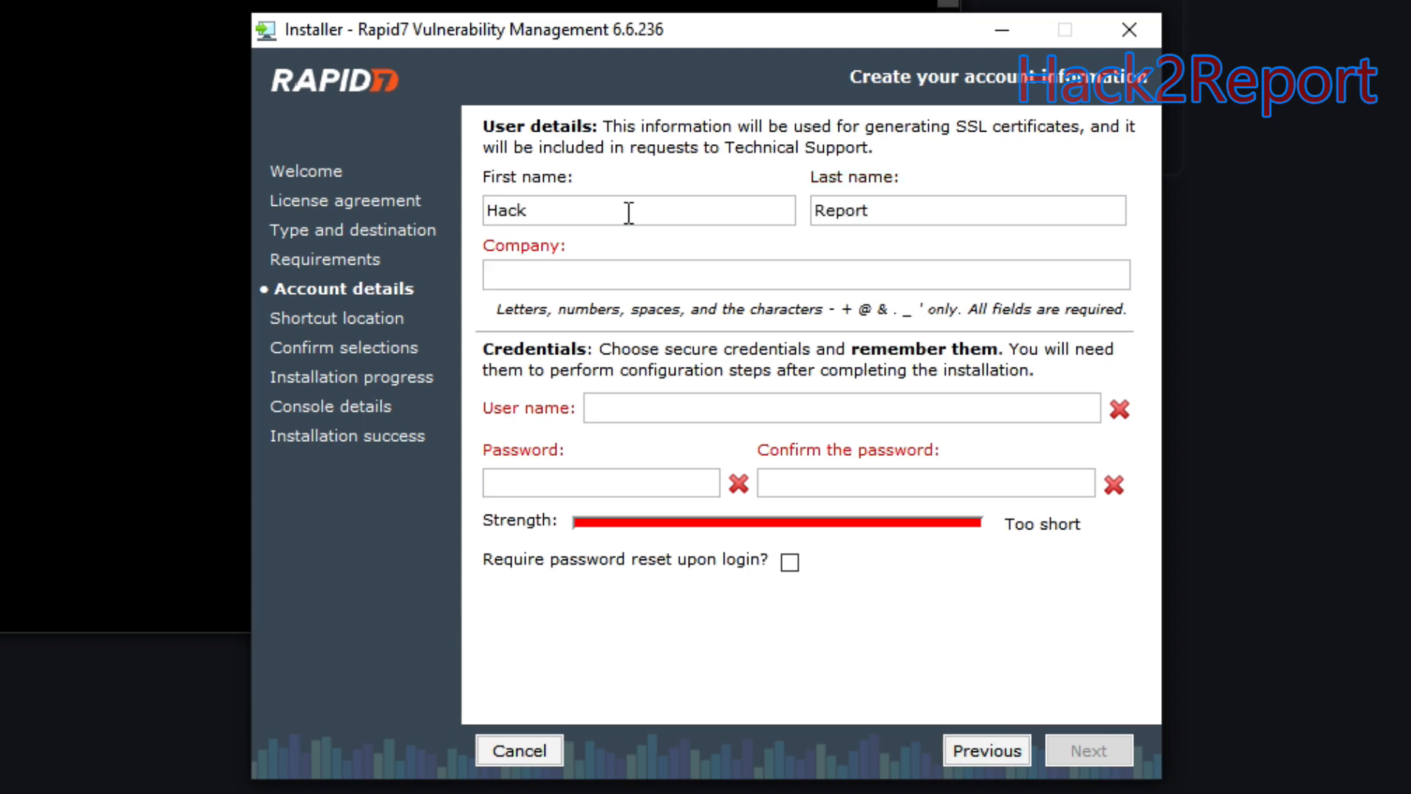
text(Hack2)
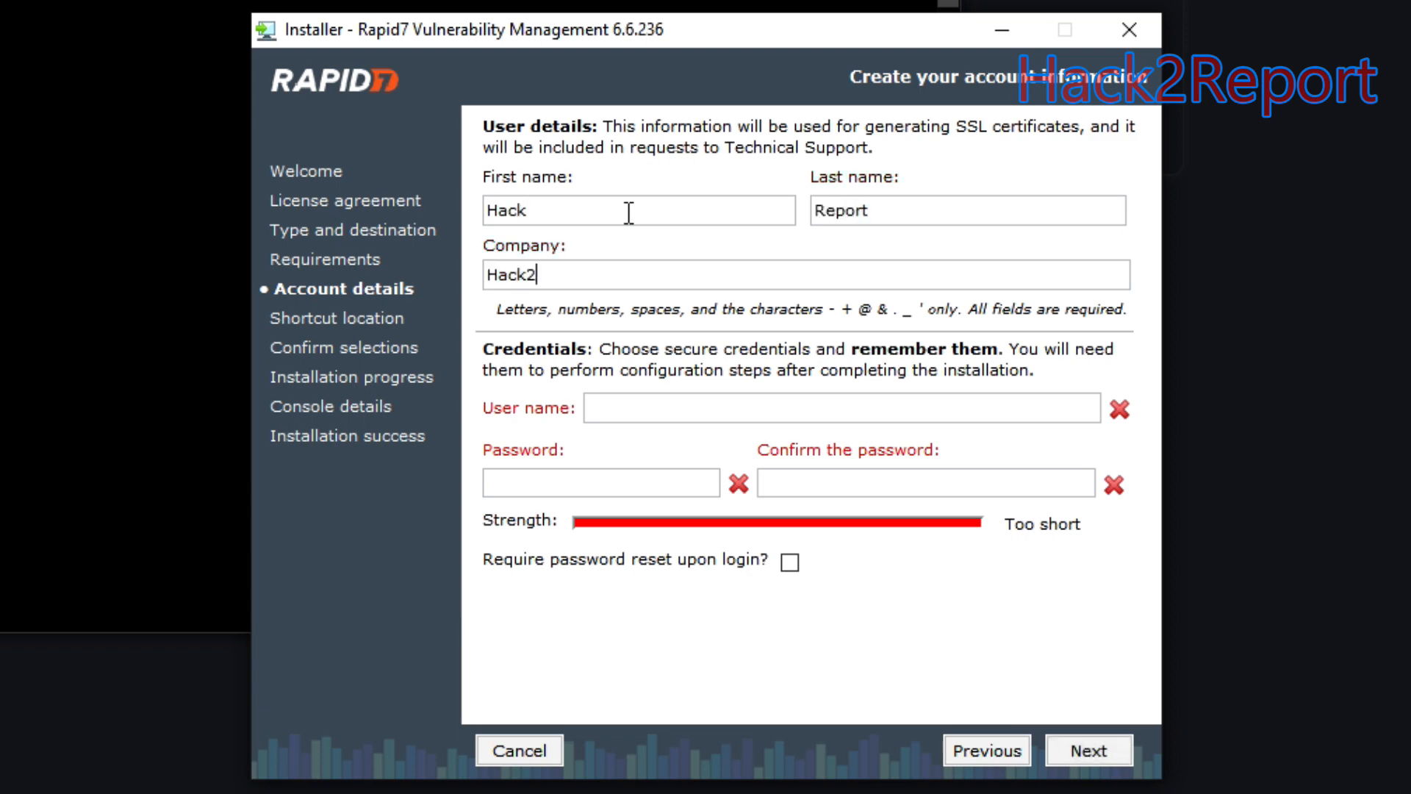
text(Report)
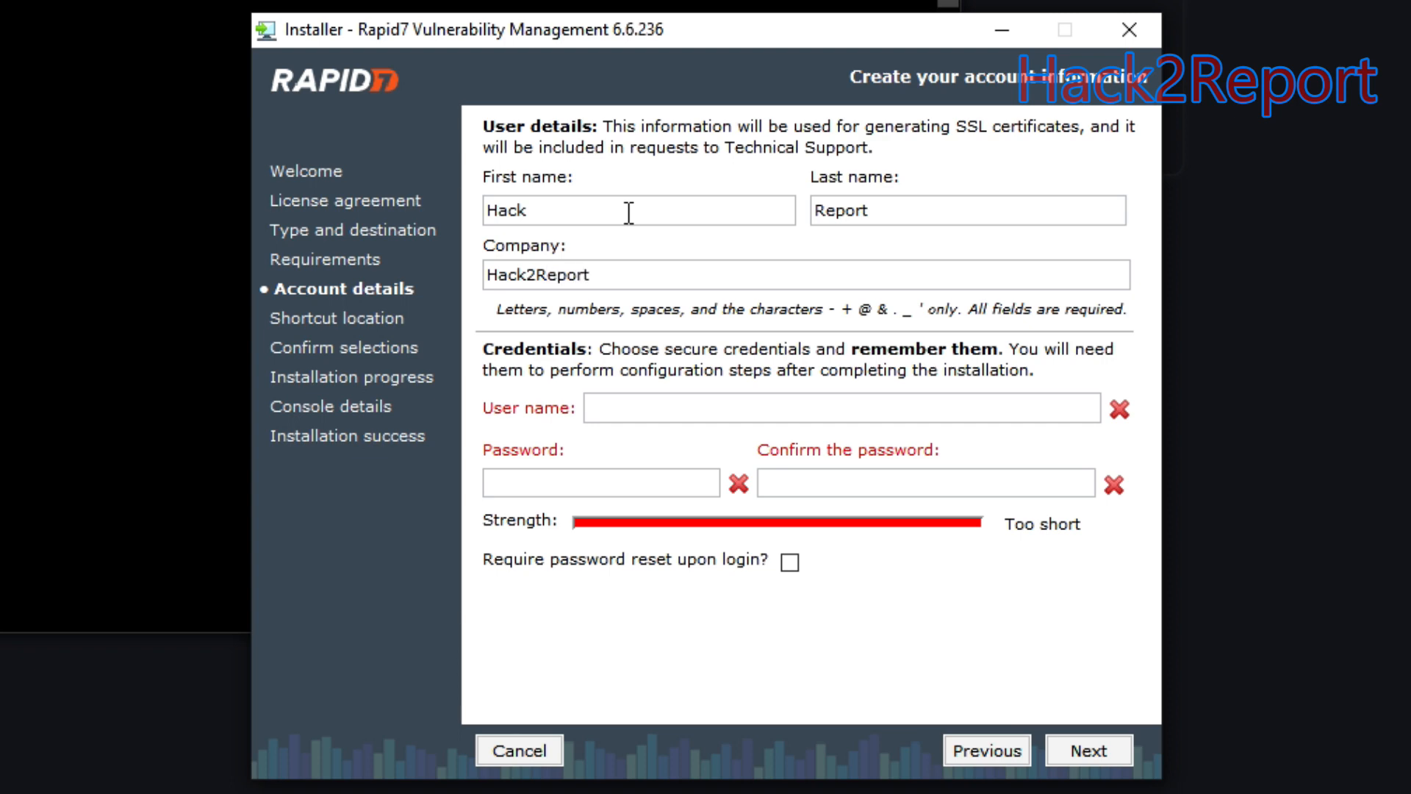
text(admin)
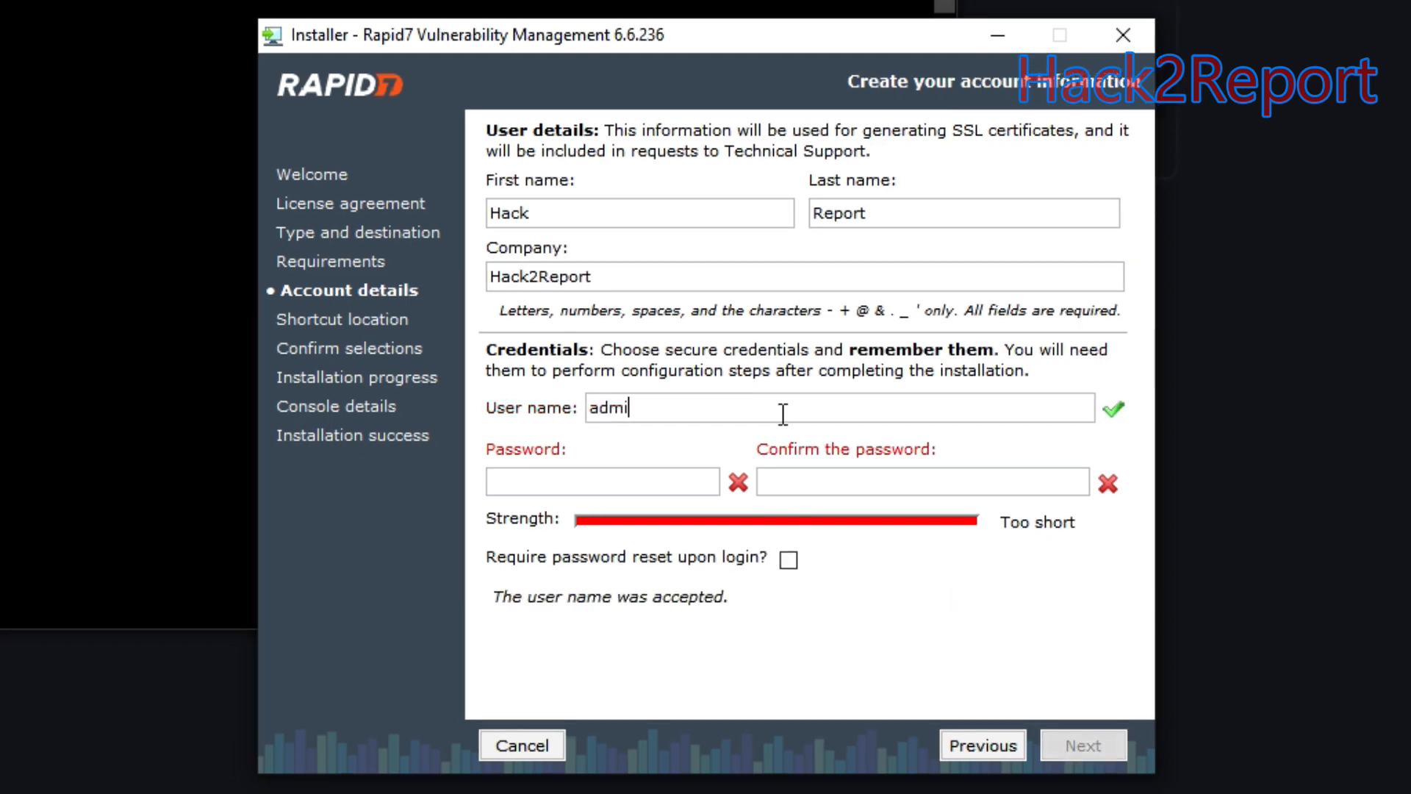
Enter the admin password twice so it matches and submit the account details.
text(n)
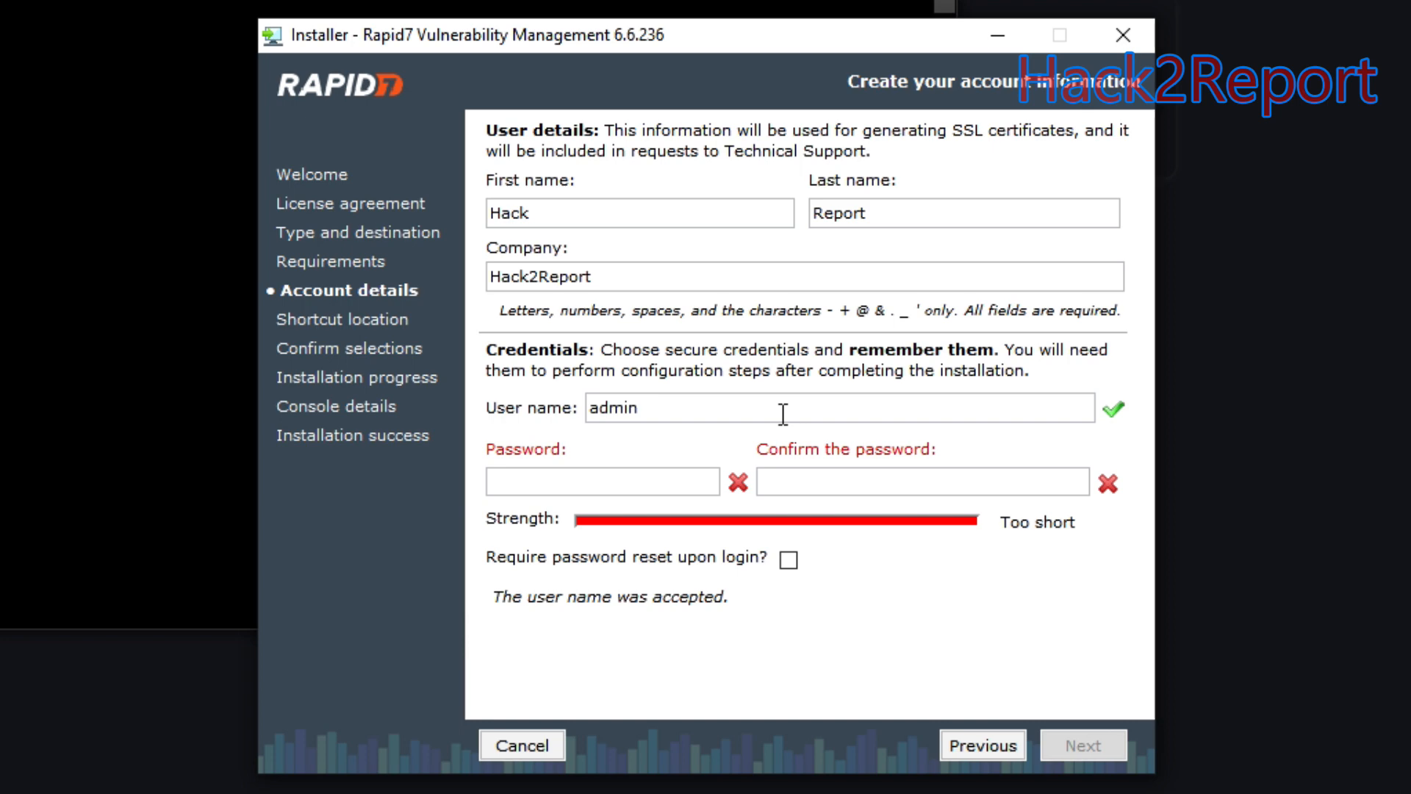
text(••••••)
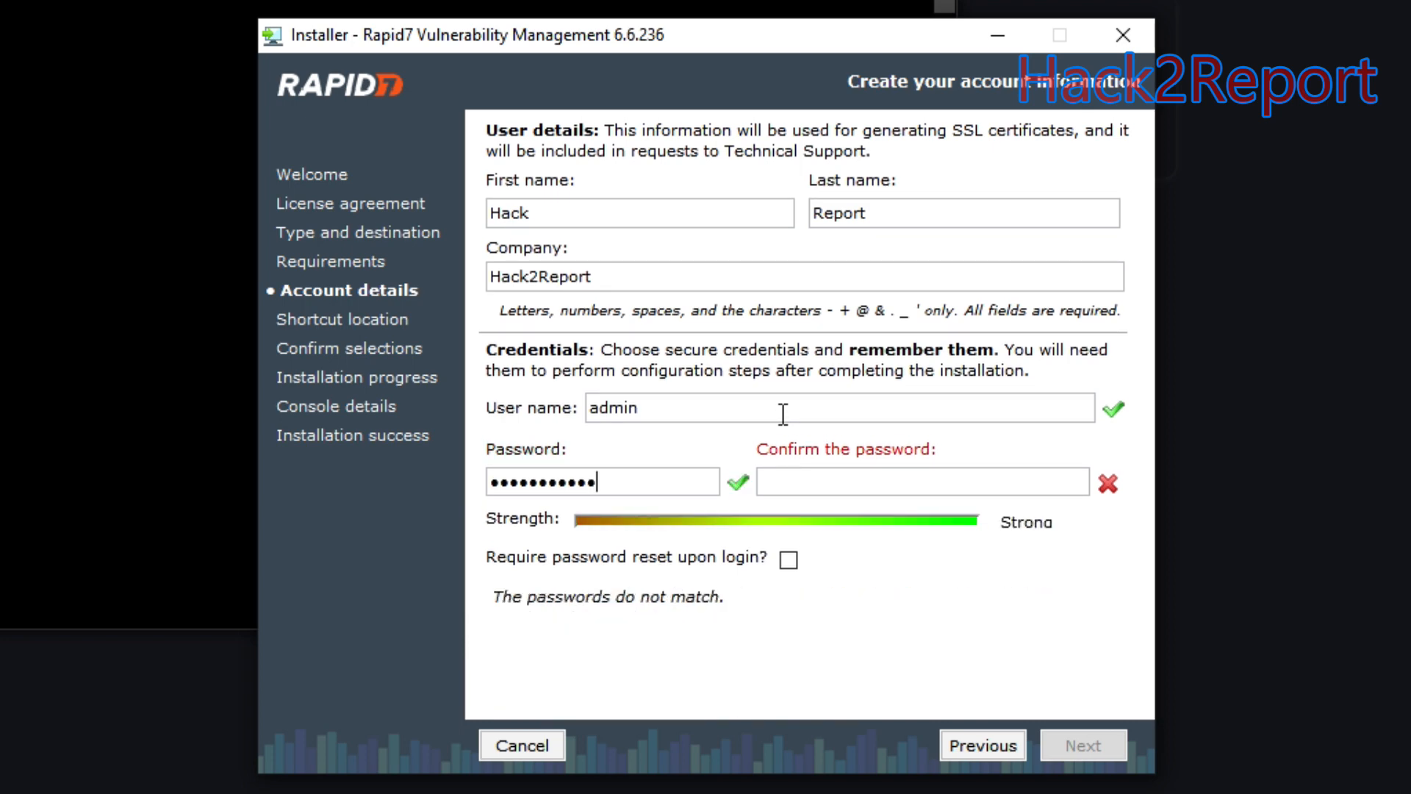
text(••)
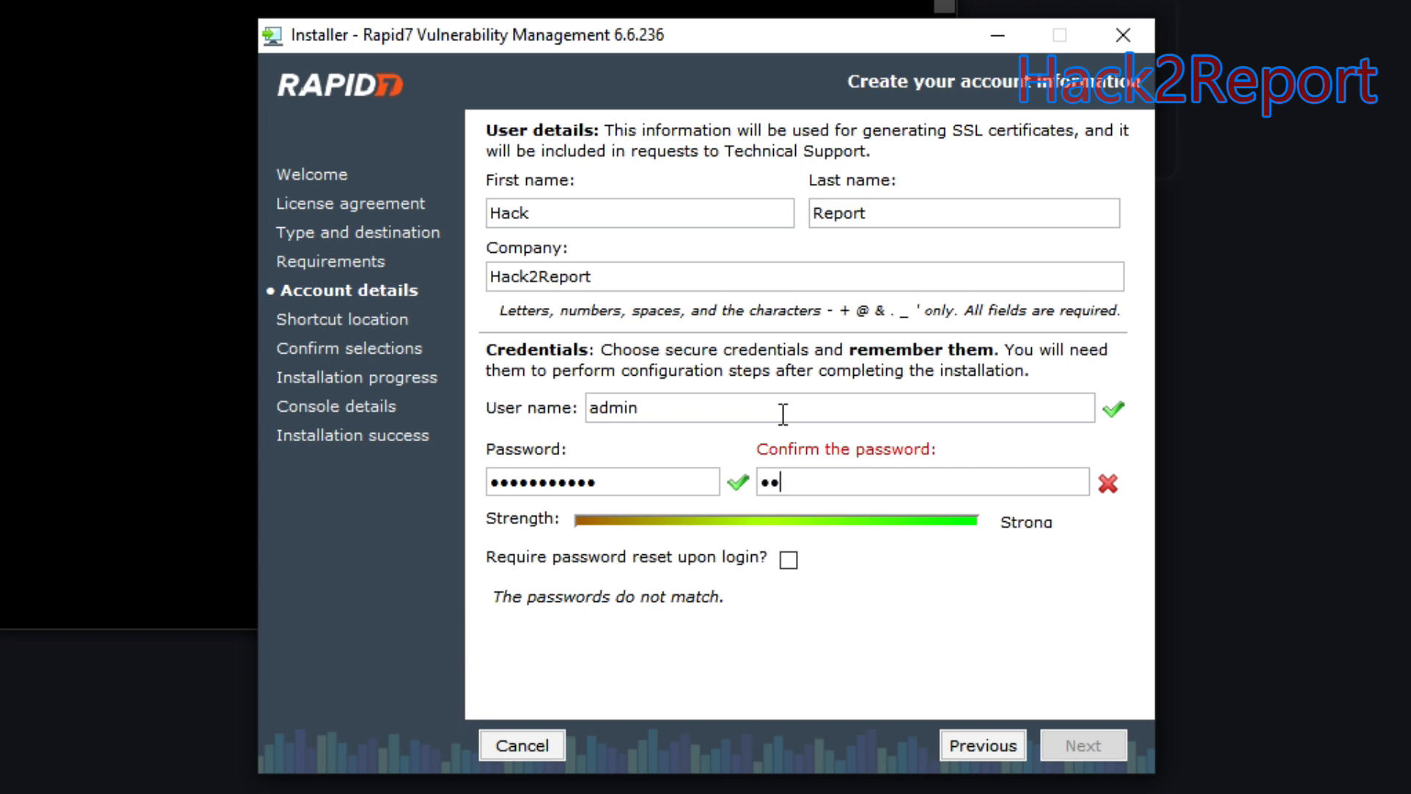
text(••••)
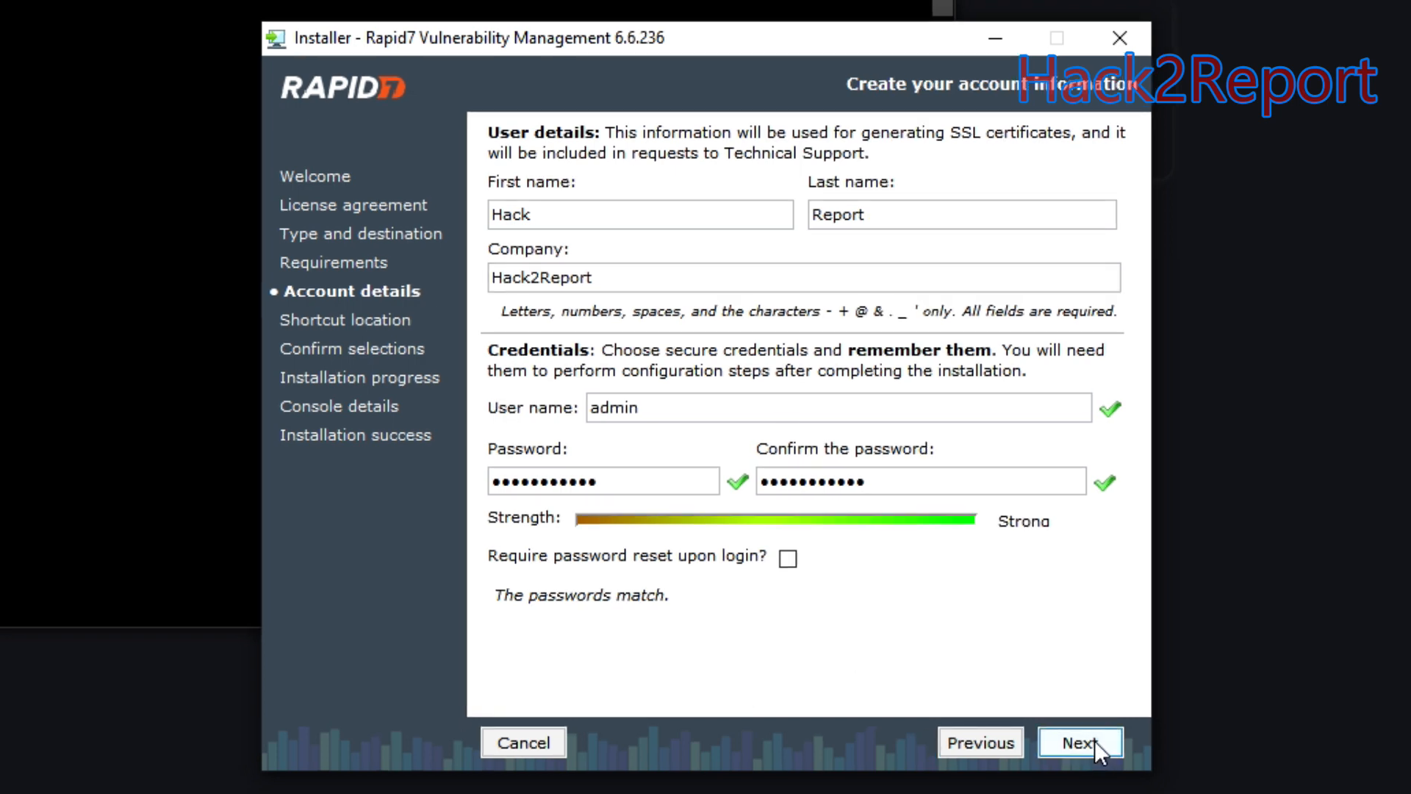
click(1079, 742)
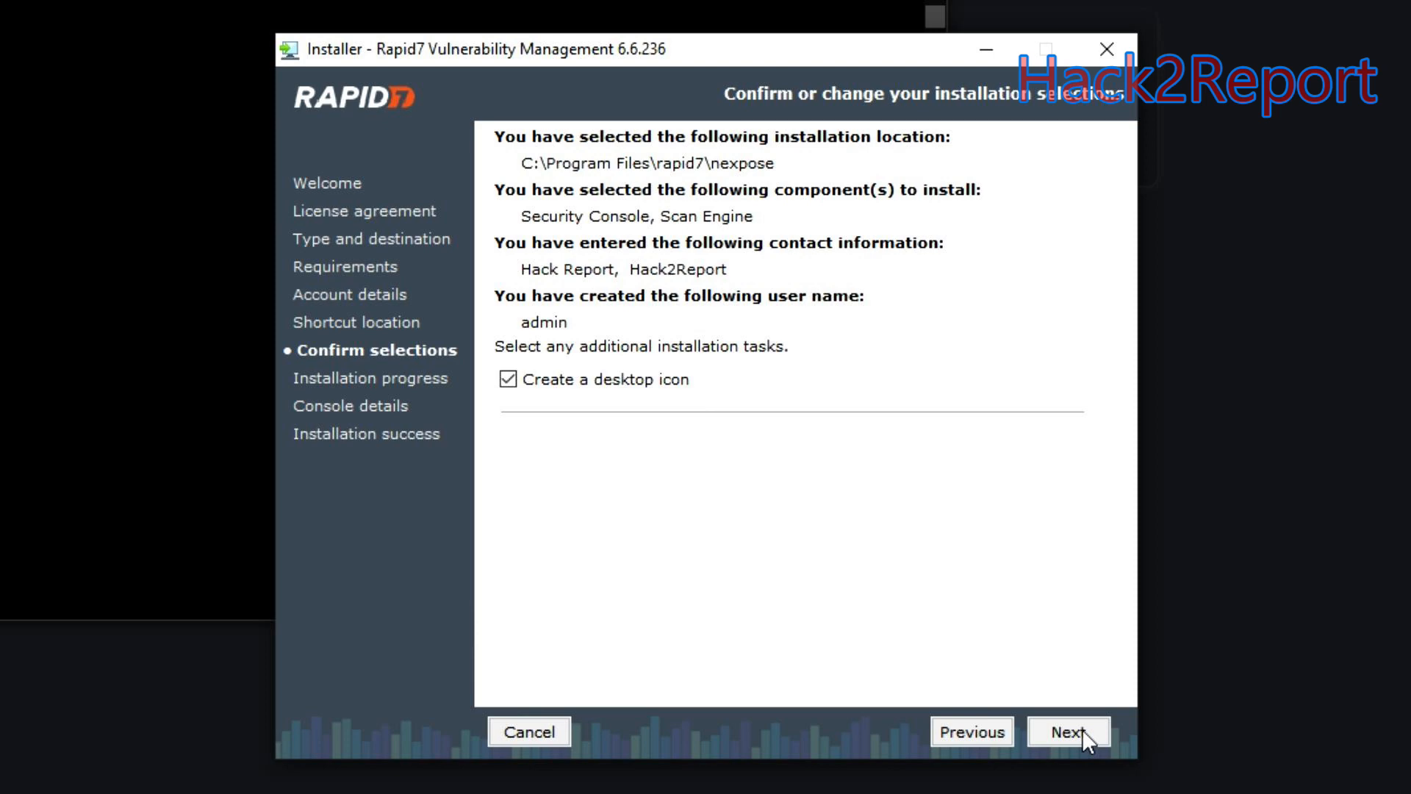
Confirm the selections, let the installation run to completion, and finish the wizard.
click(1067, 730)
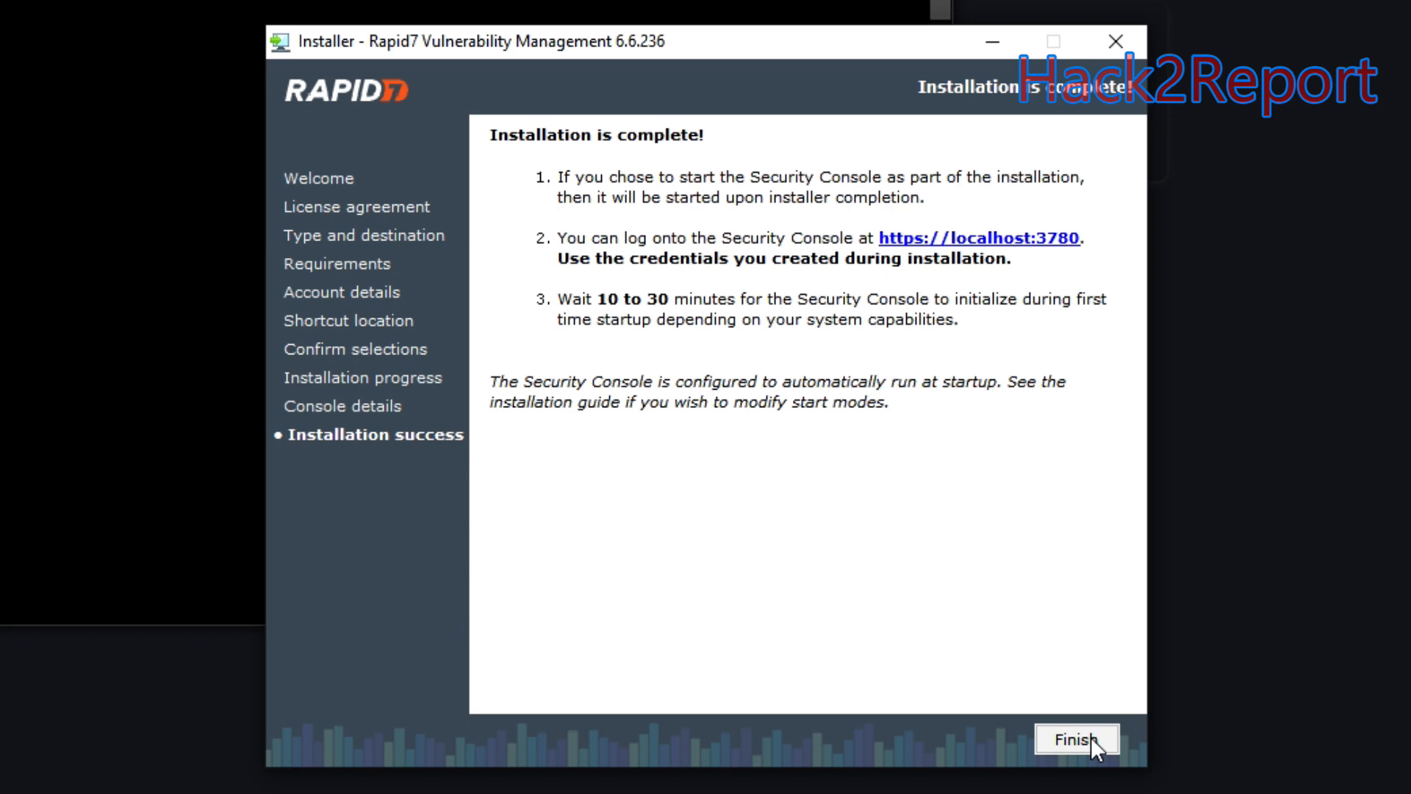
click(1076, 739)
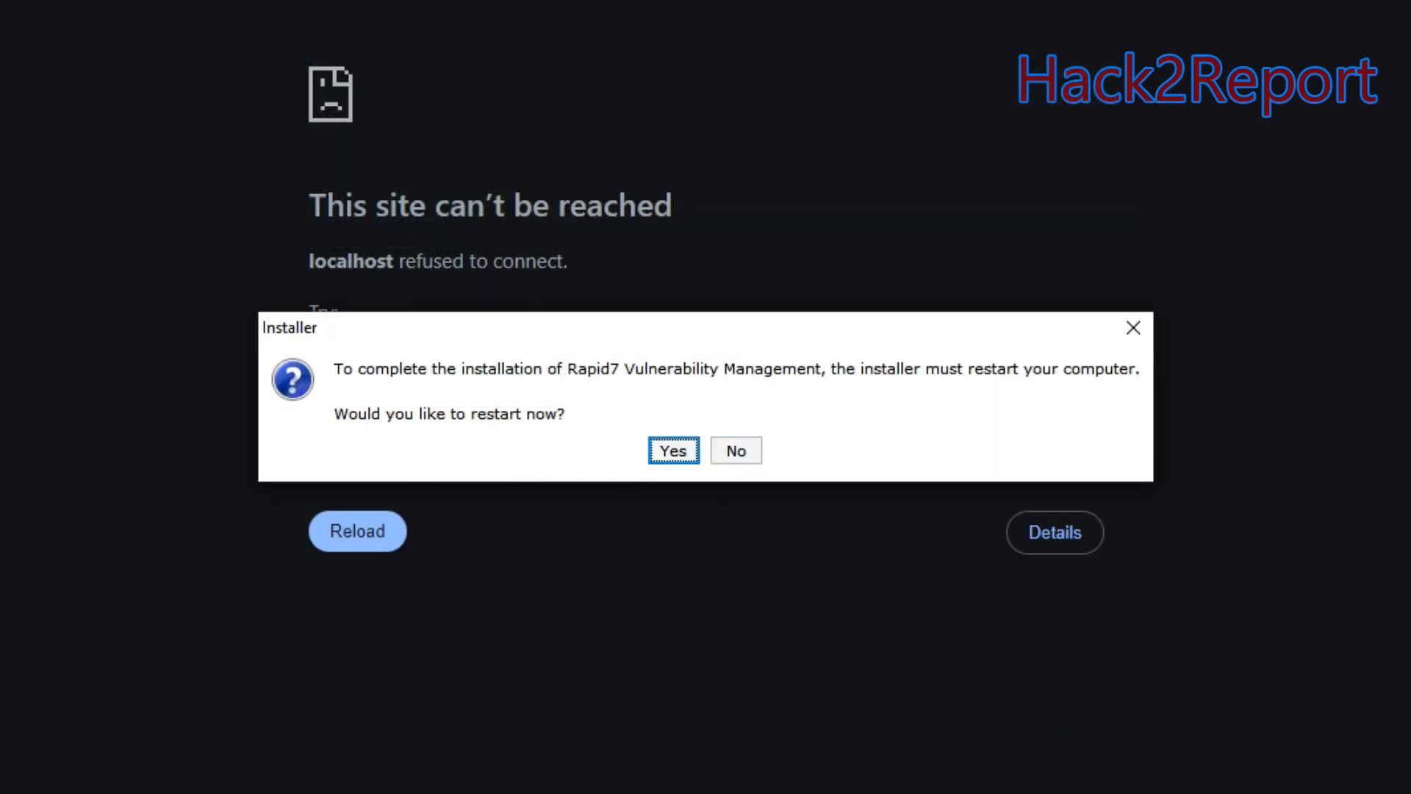
Answer Yes to restart the computer and complete the installation.
click(672, 450)
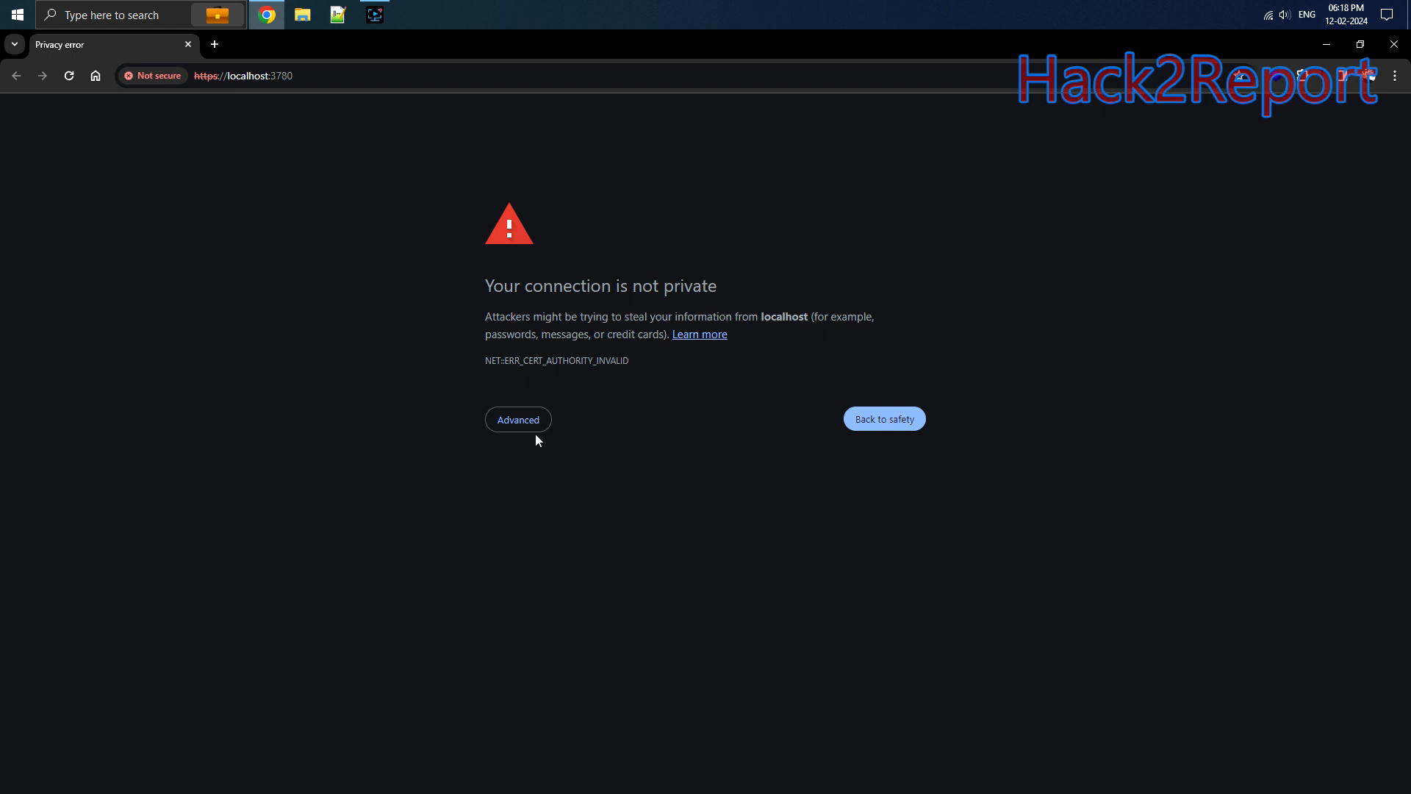
Bypass the certificate warning via Advanced and proceed to localhost:3780 anyway.
click(518, 419)
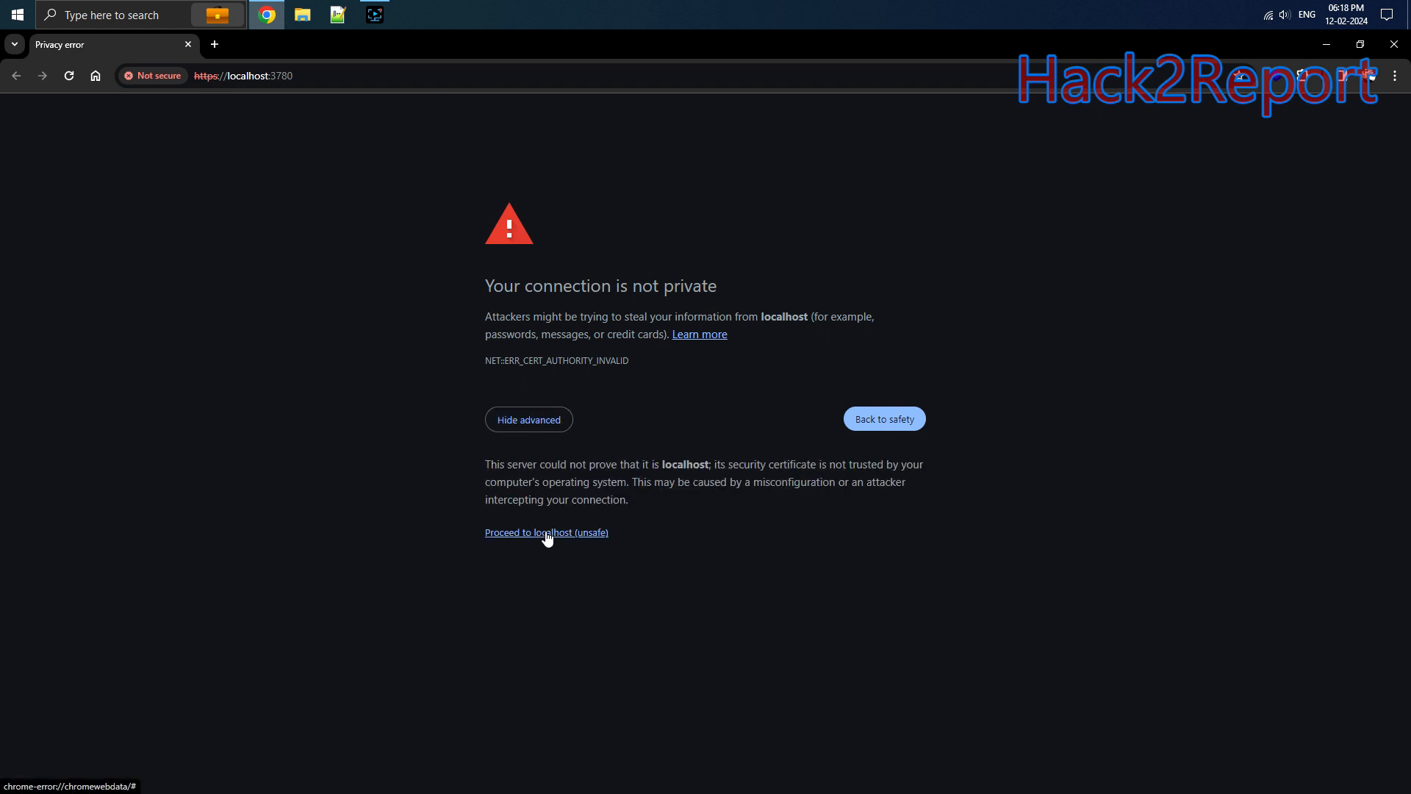
click(547, 532)
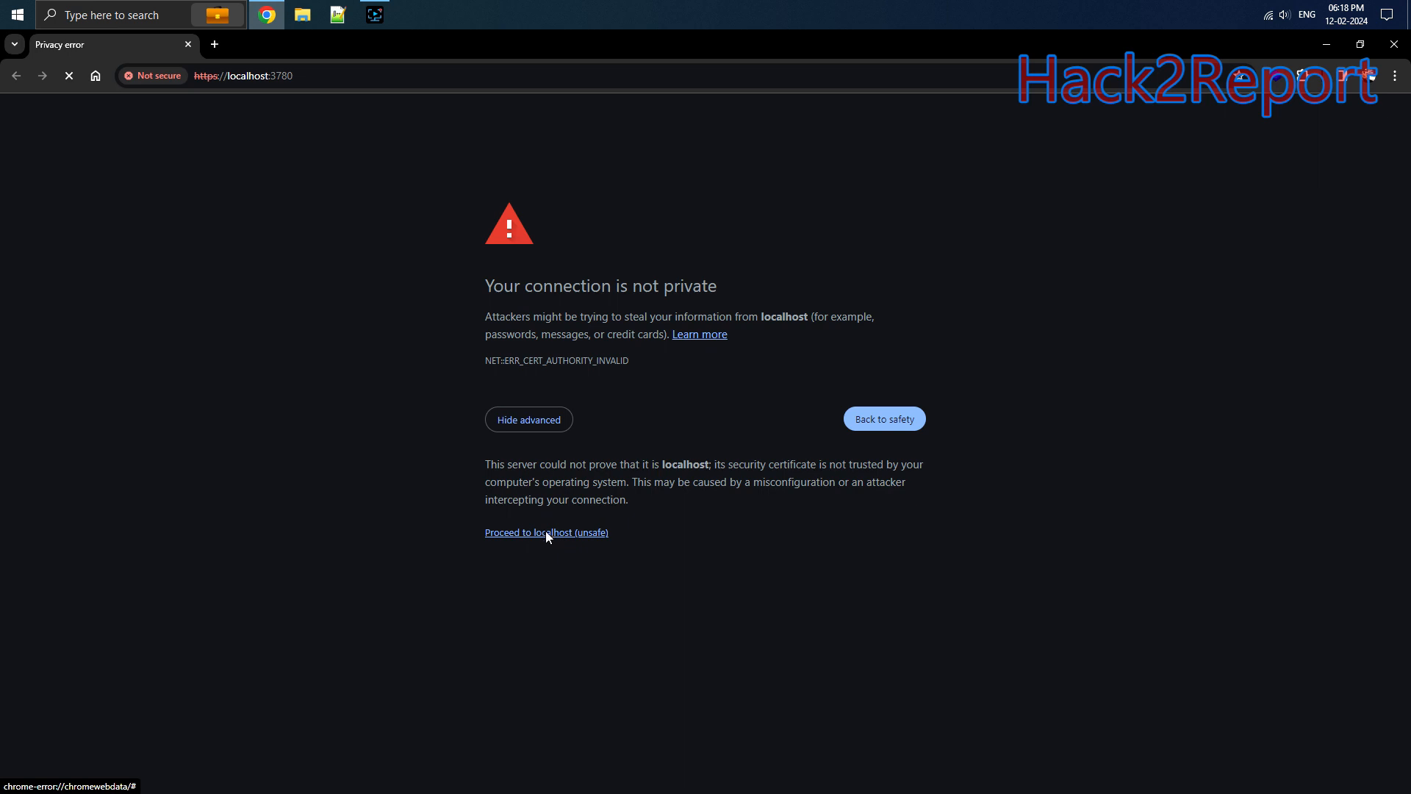
click(547, 532)
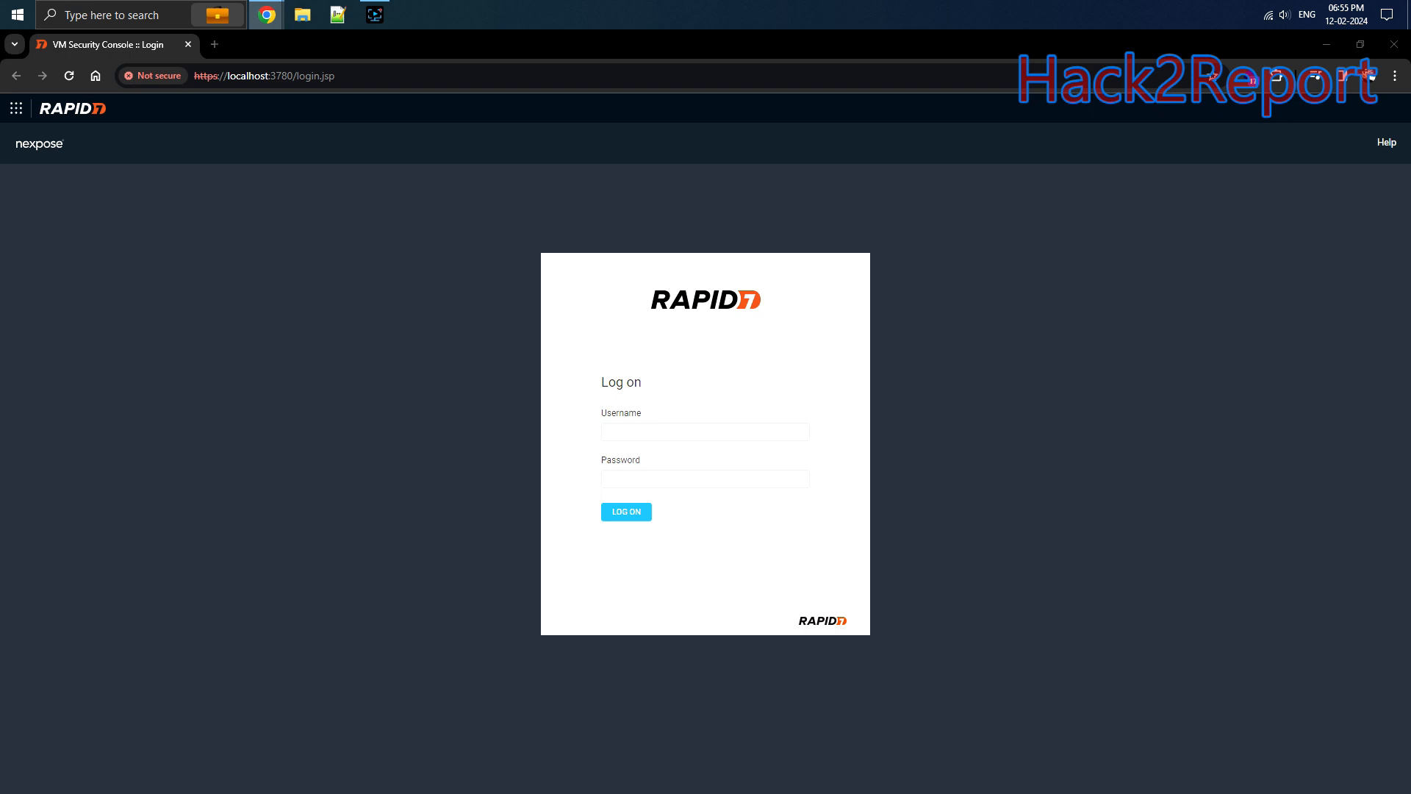
Log on to the Security Console as admin with the account password.
key(f11)
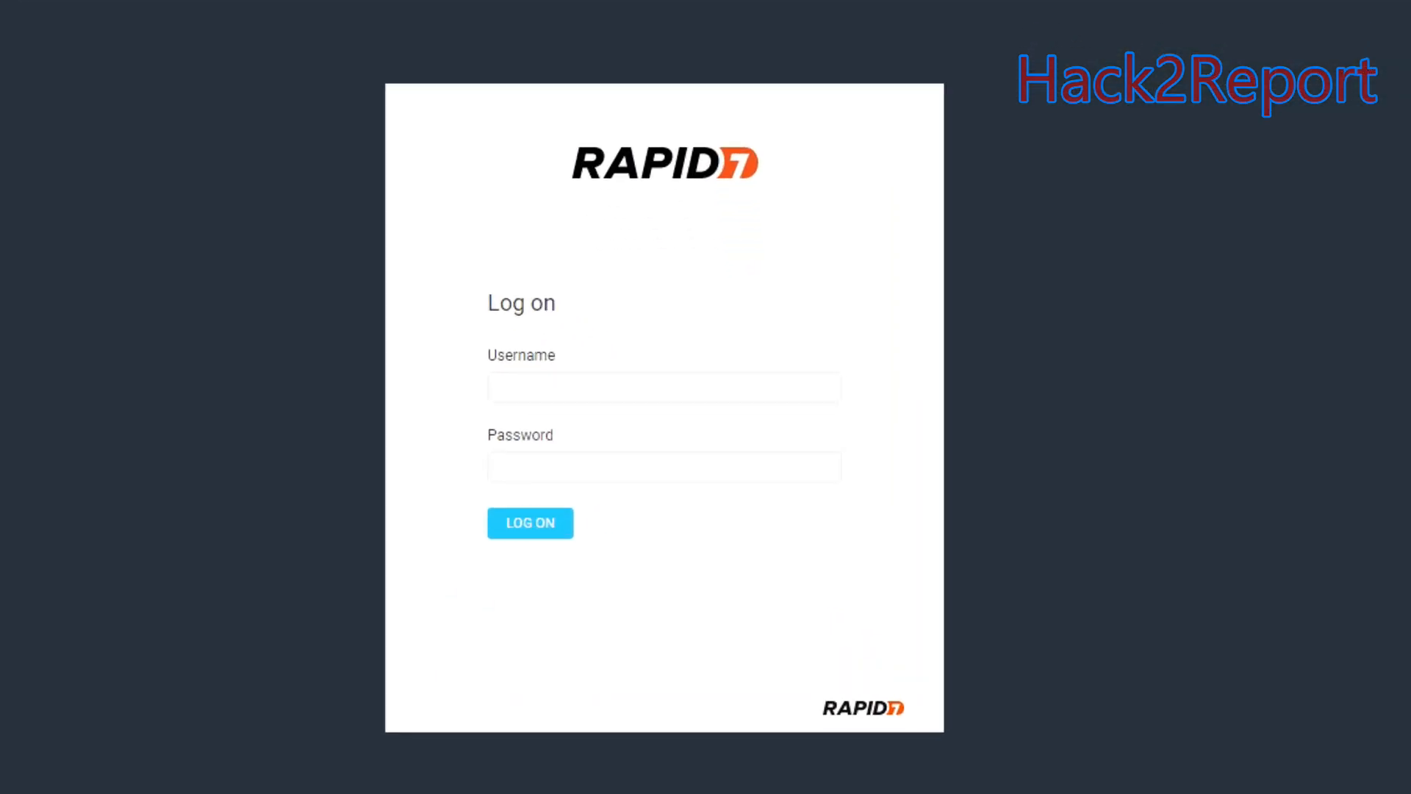
click(663, 386)
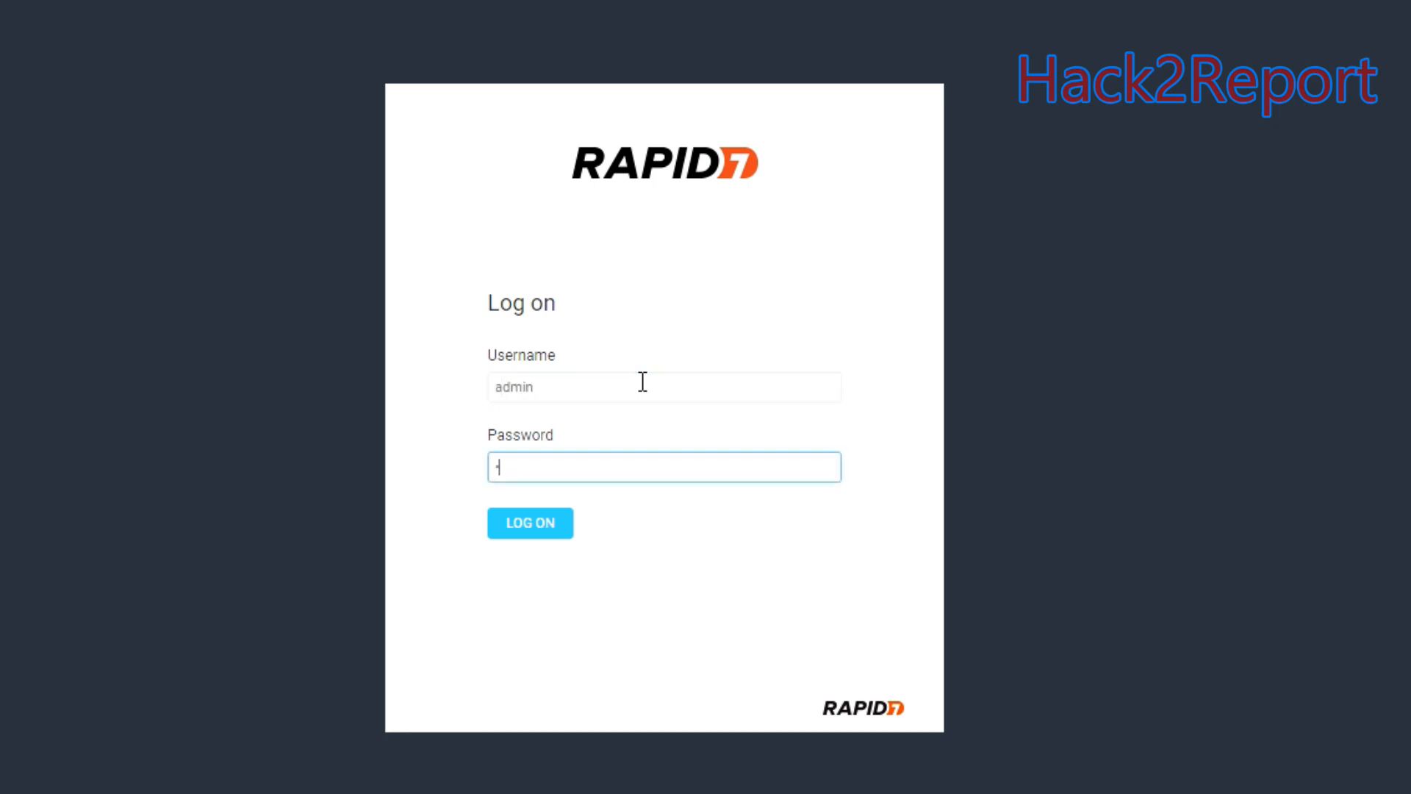
text(password)
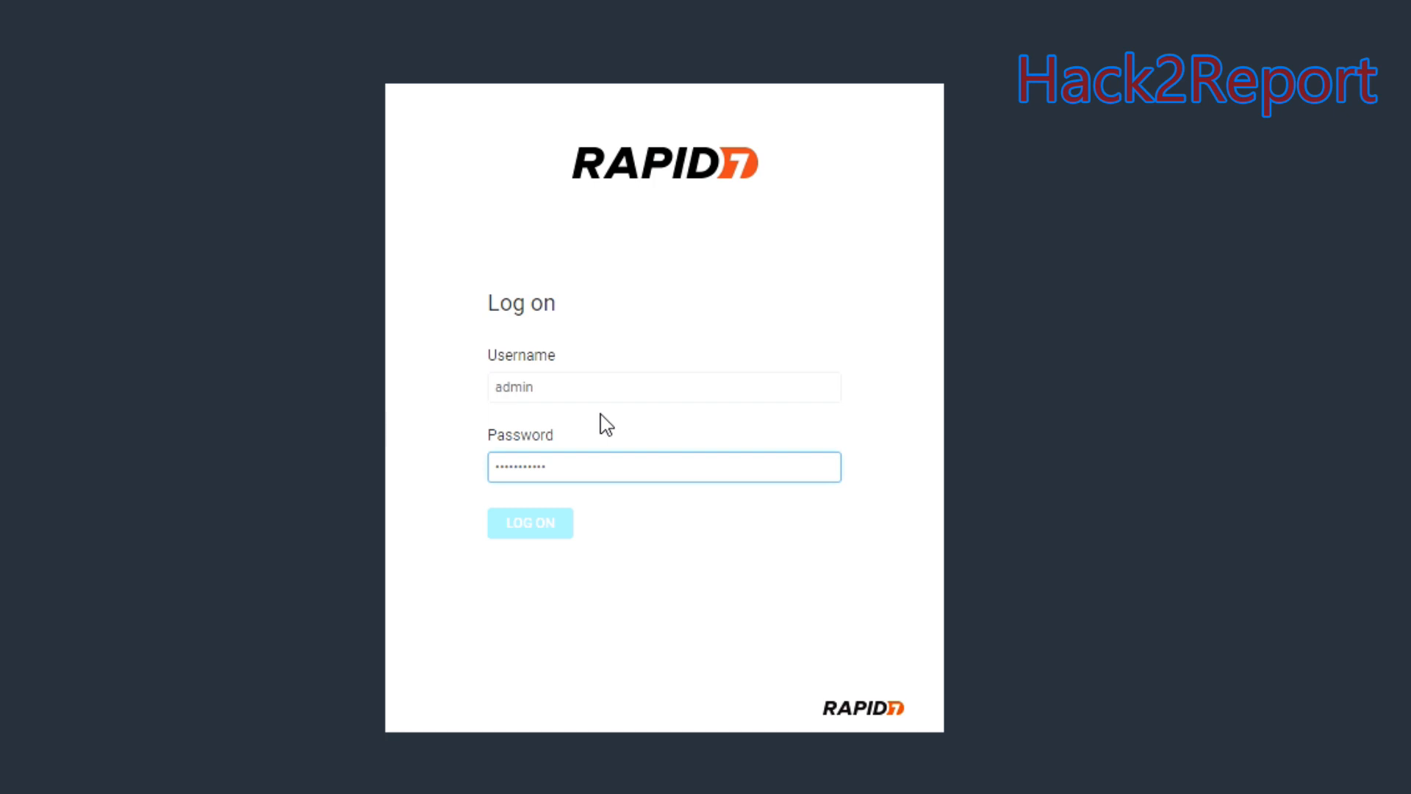
click(529, 522)
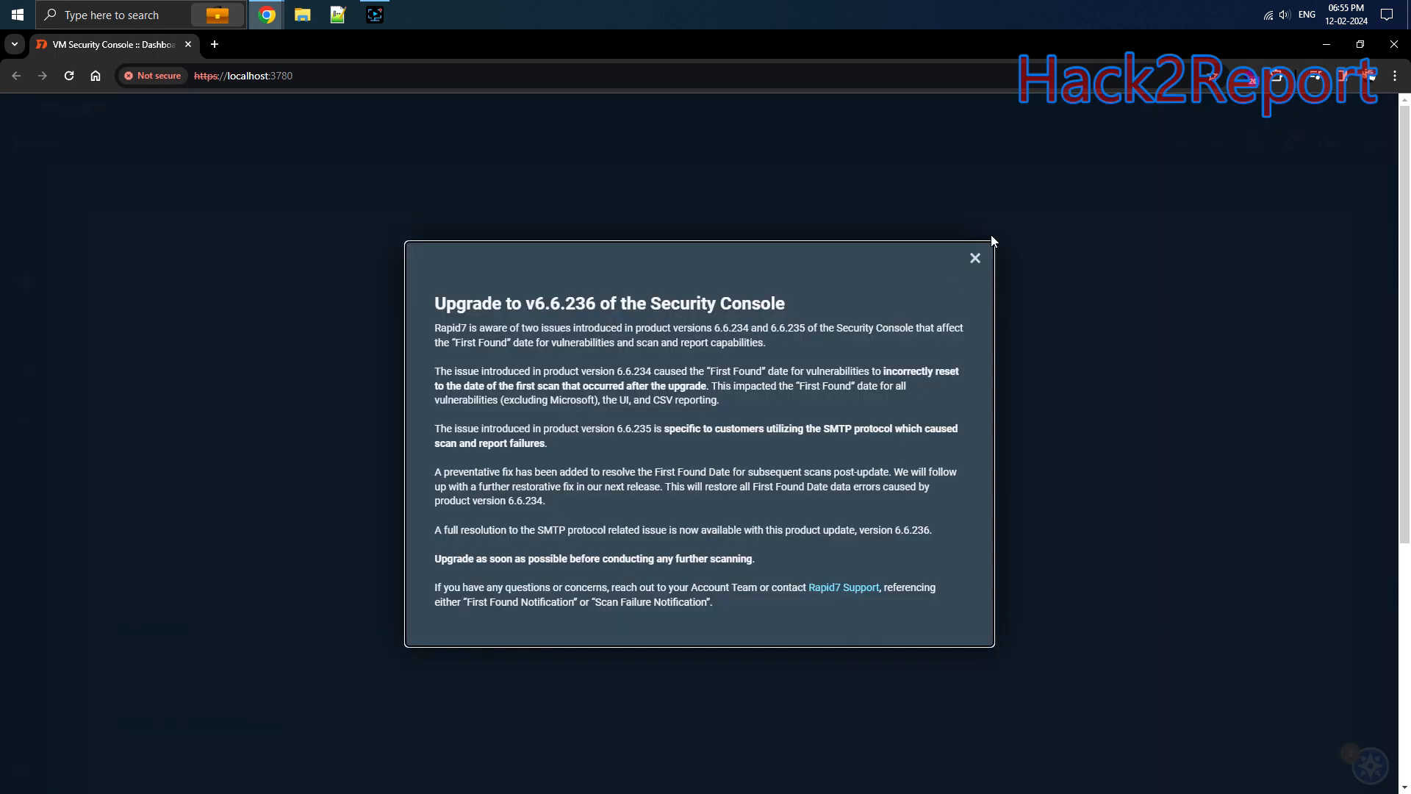
Dismiss the upgrade announcement and open key.txt on the desktop for the product key.
click(974, 259)
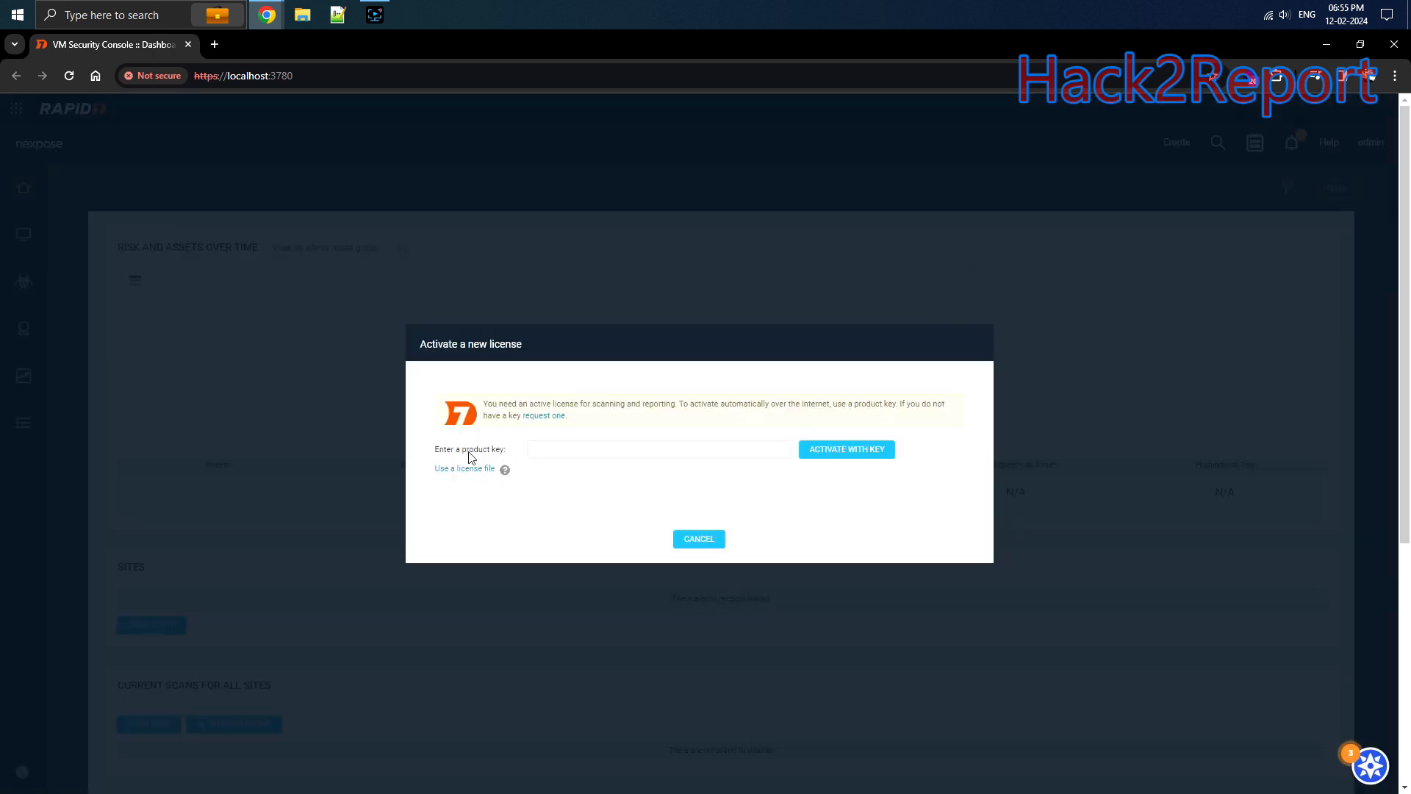
mouse_move(454, 394)
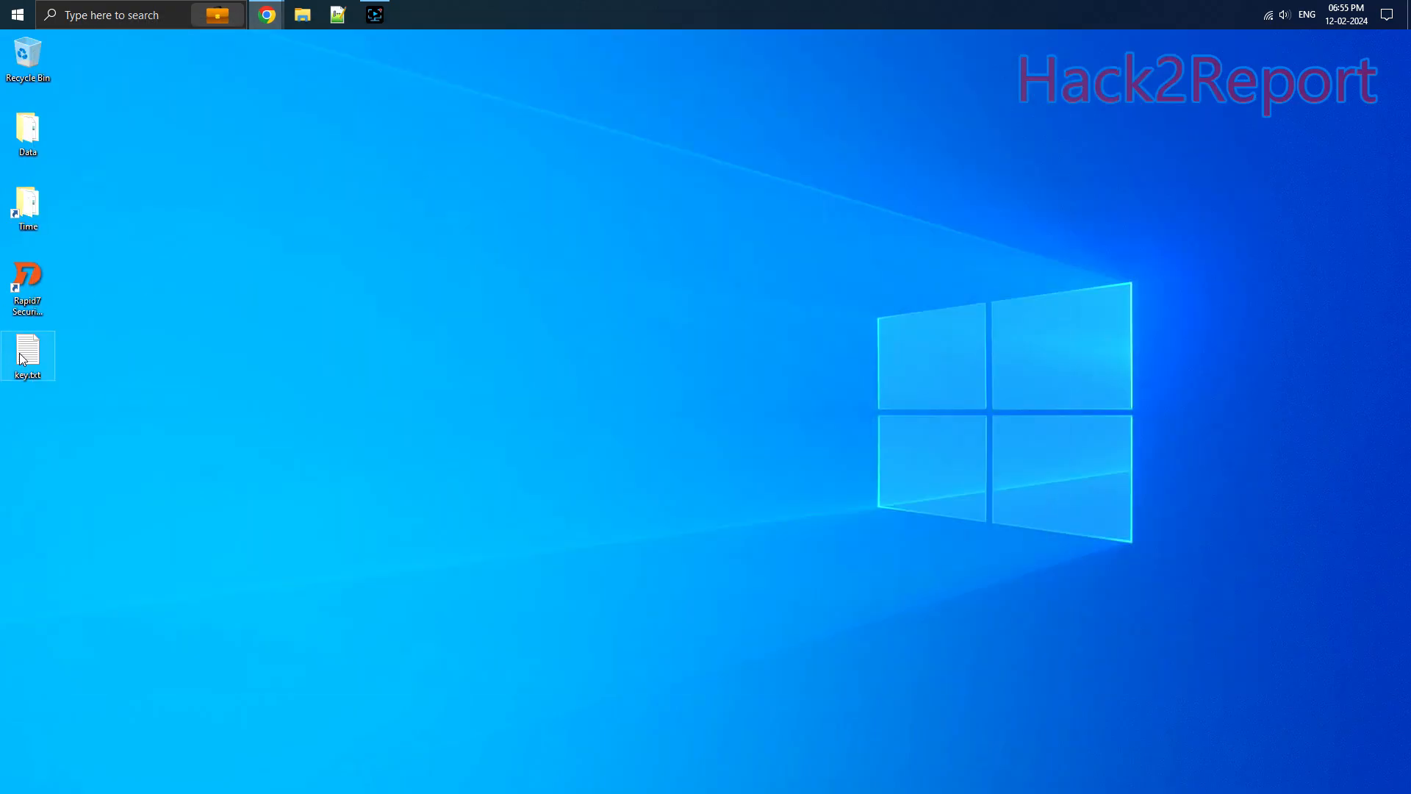
double_click(27, 351)
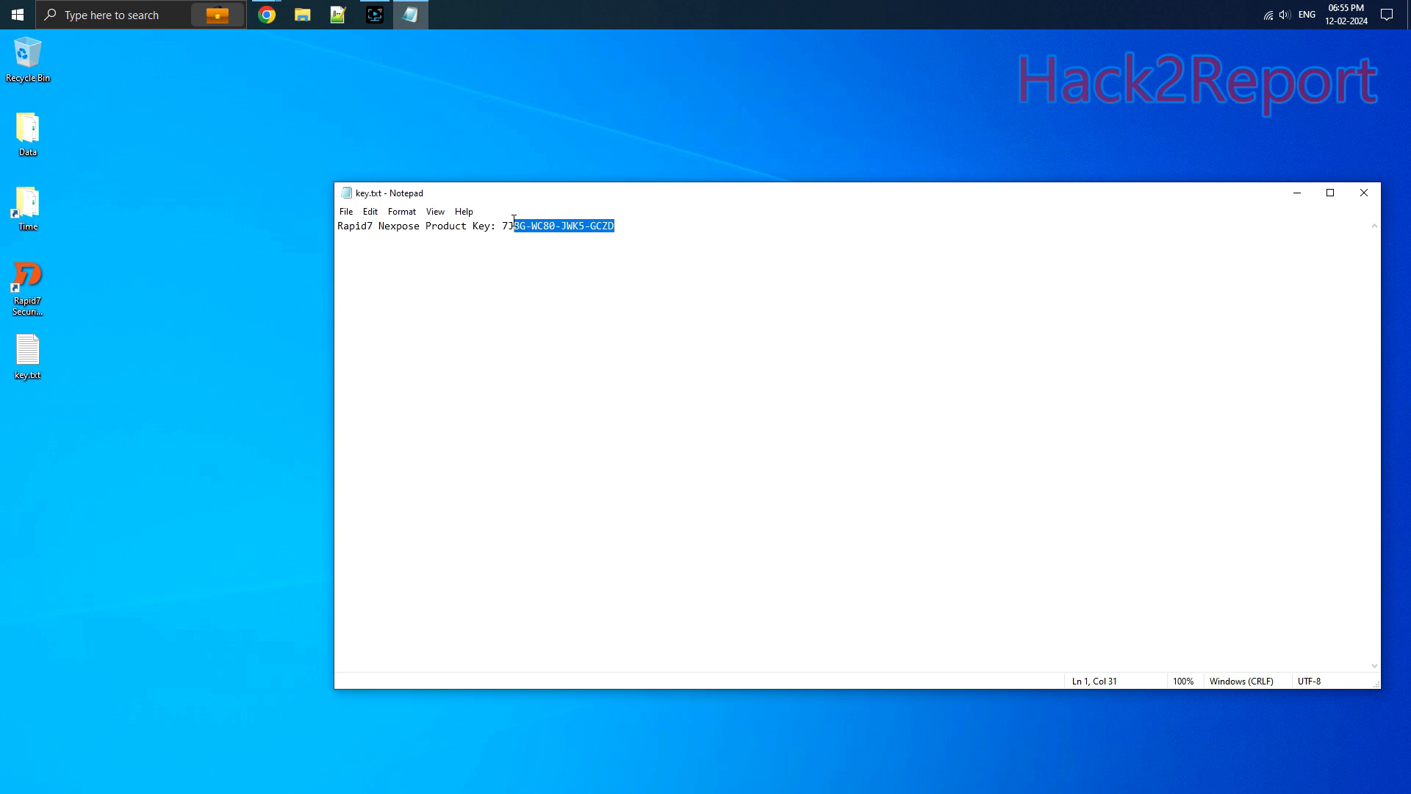
mouse_move(266, 15)
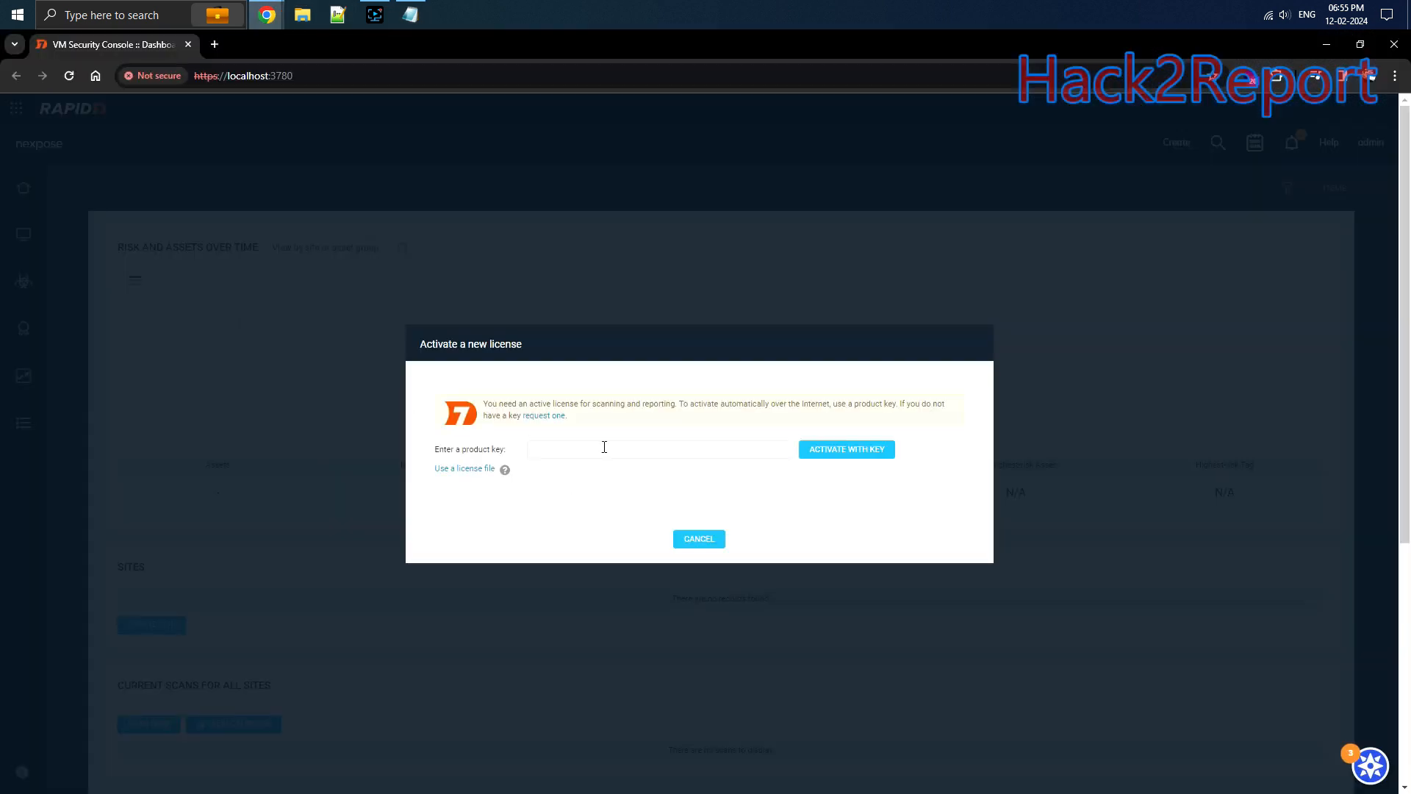
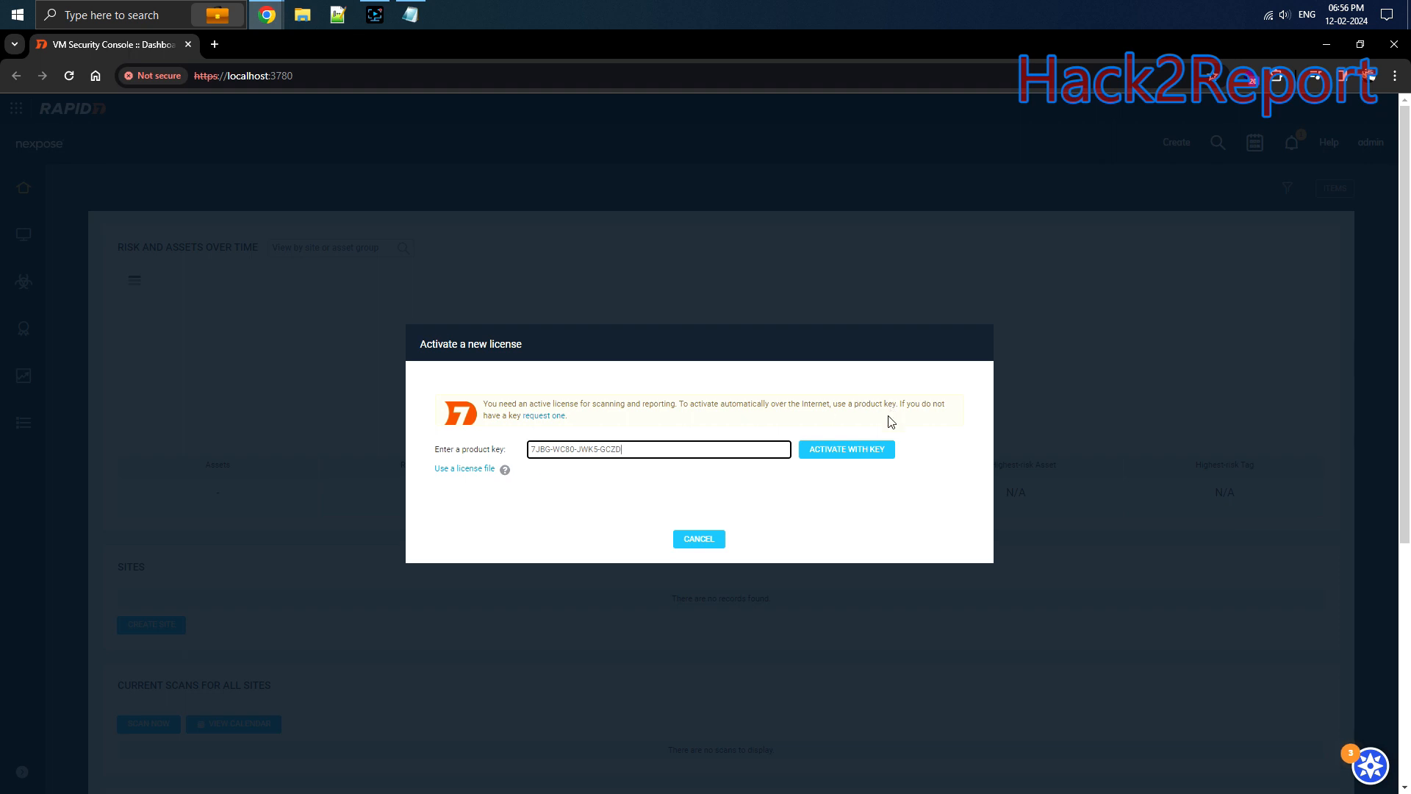
click(844, 449)
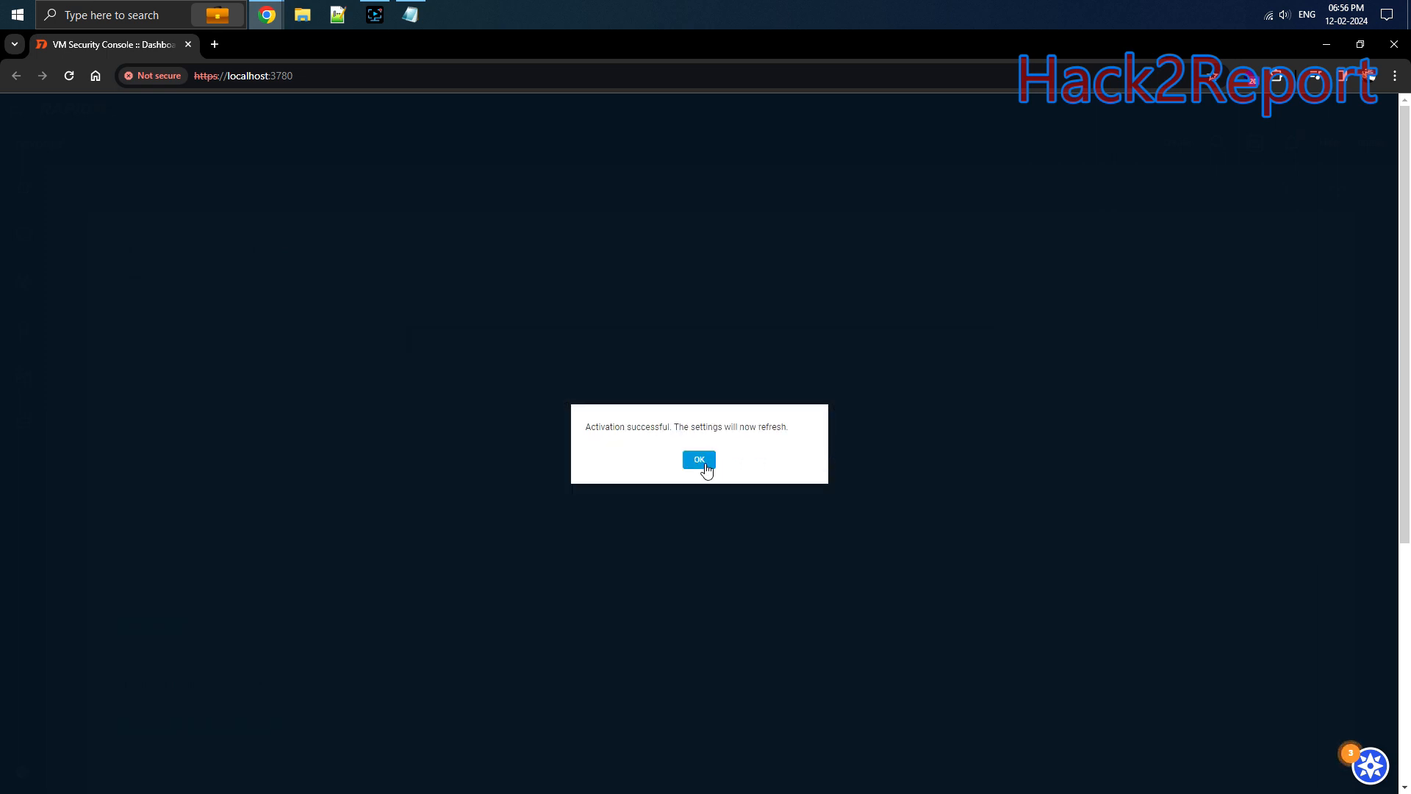
click(699, 460)
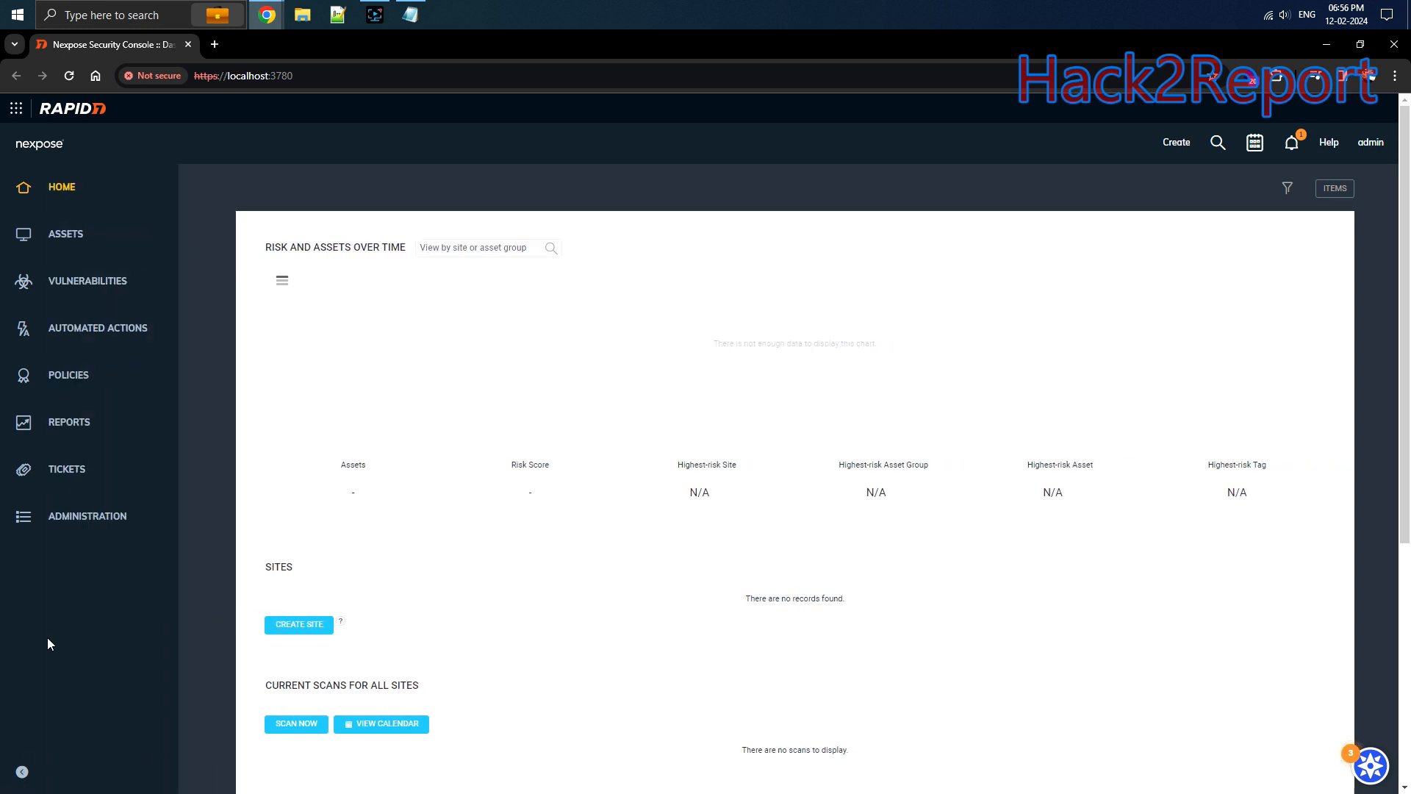
Go to Administration from the left sidebar to reach the users, console, assets and scans settings.
click(87, 516)
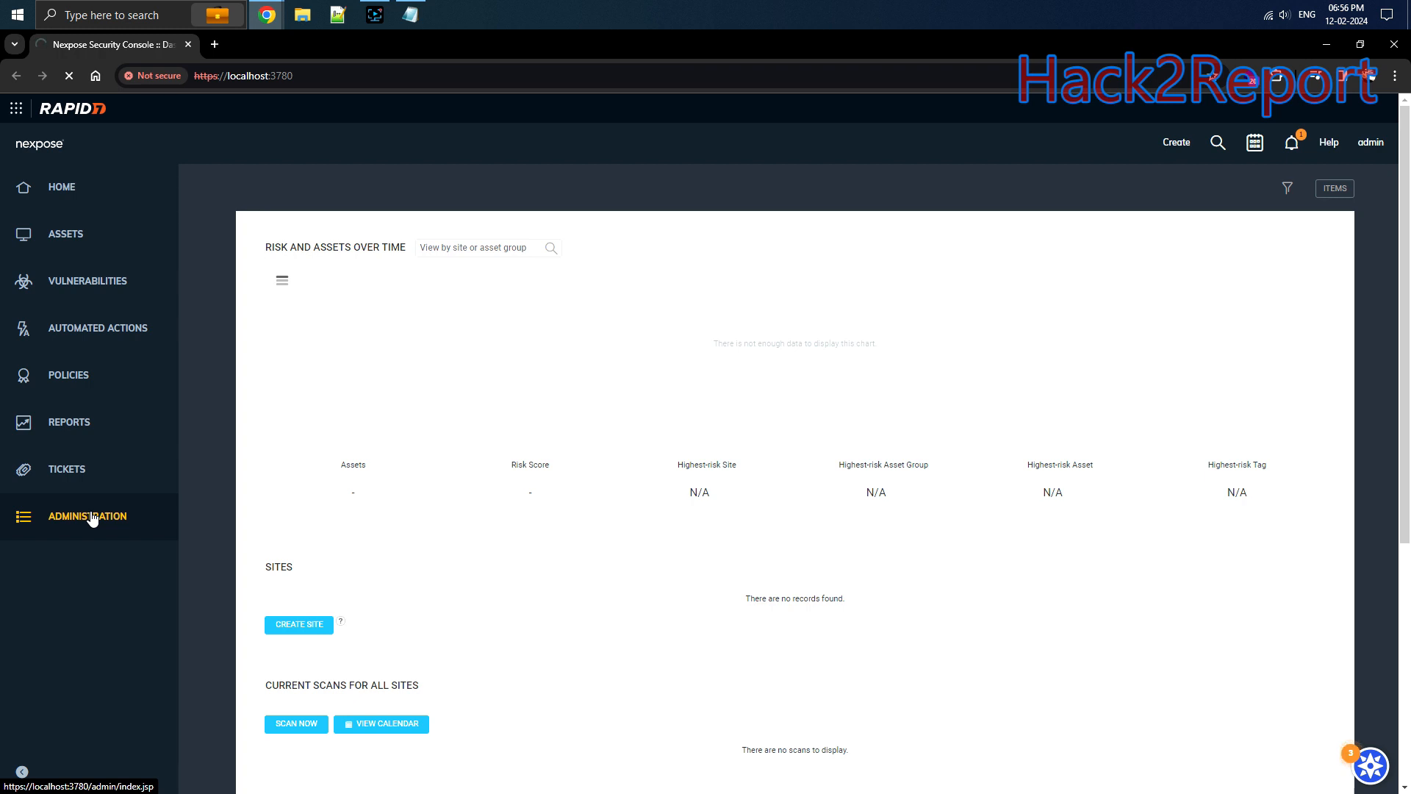
click(87, 515)
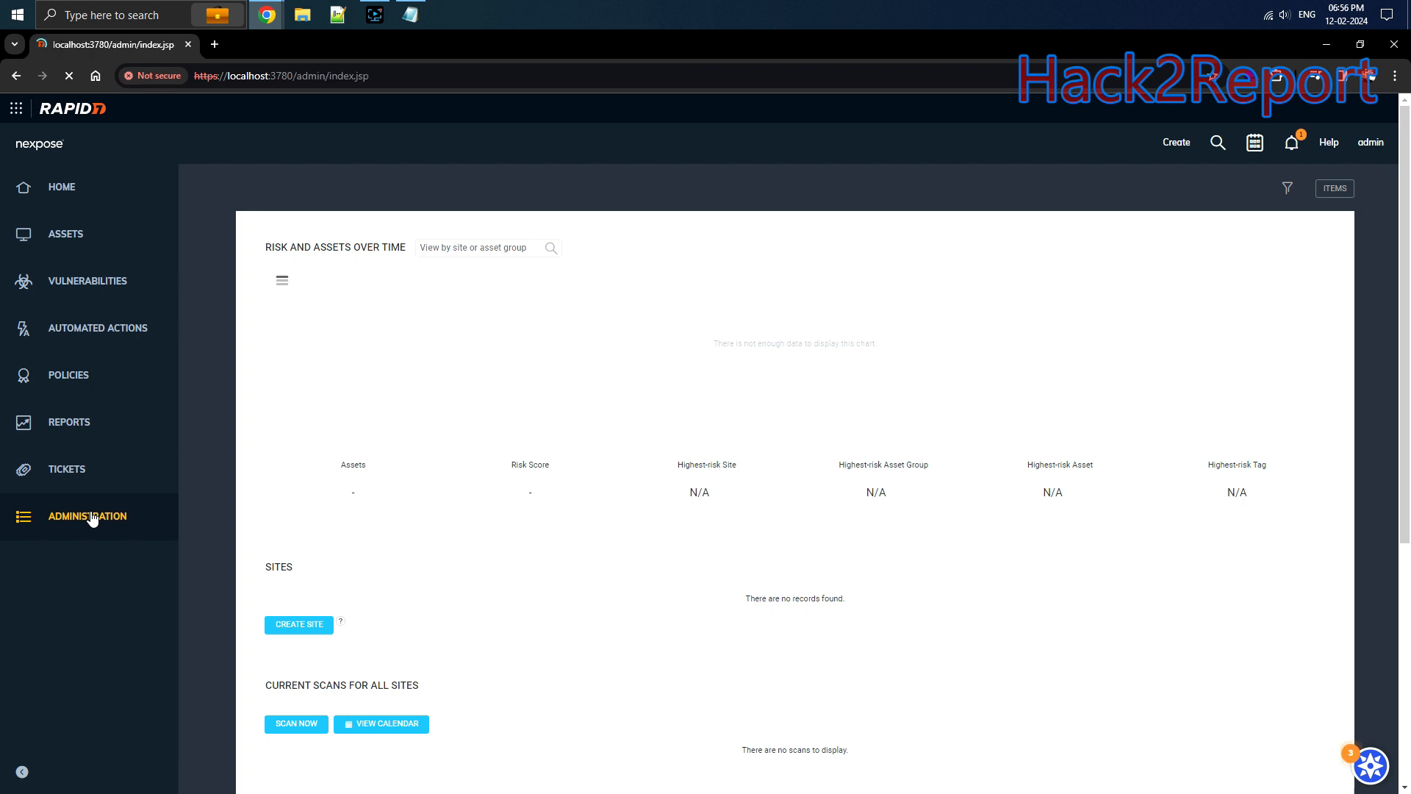
click(87, 516)
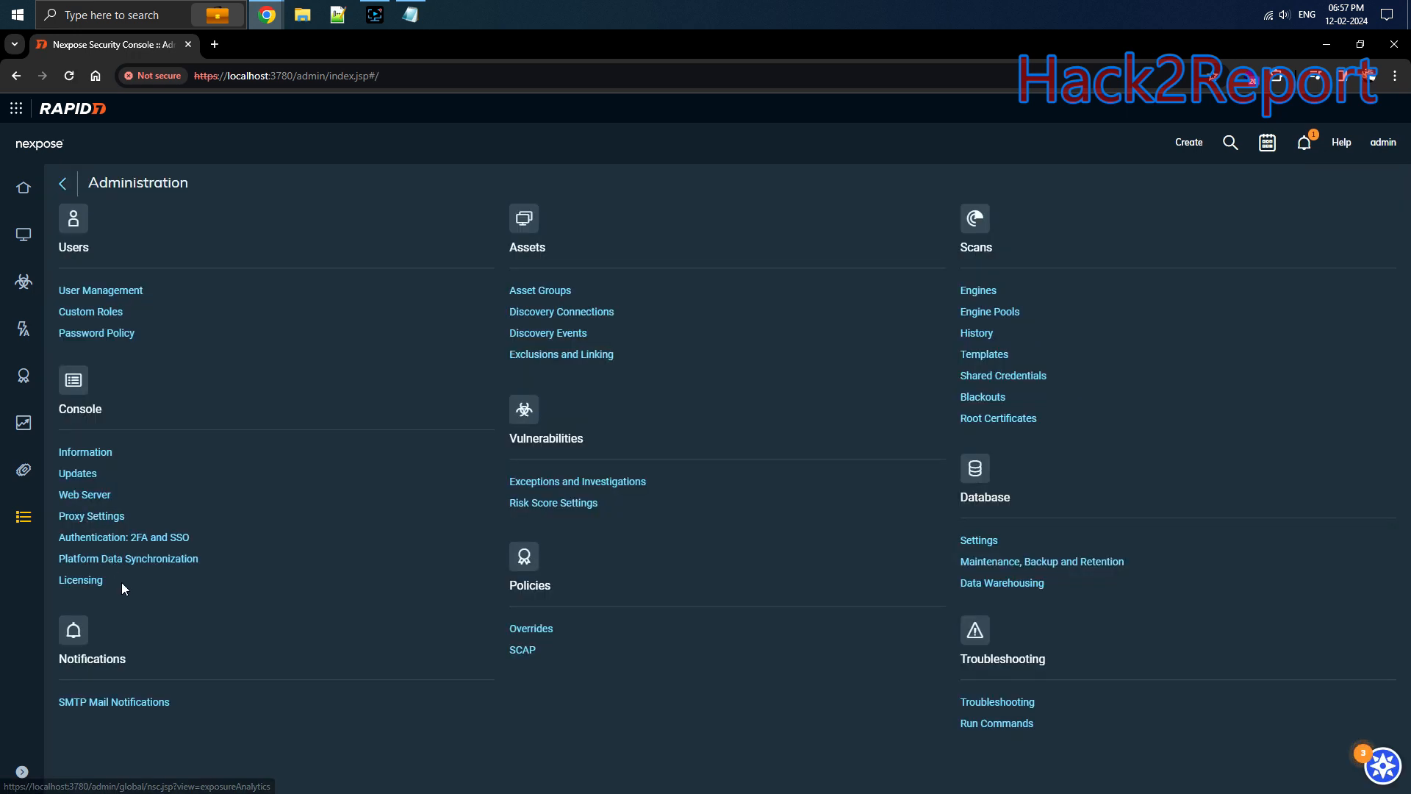
Show Licensing details with the license Activated, expiring March 13, 2024, highlighting the expiration date.
click(80, 580)
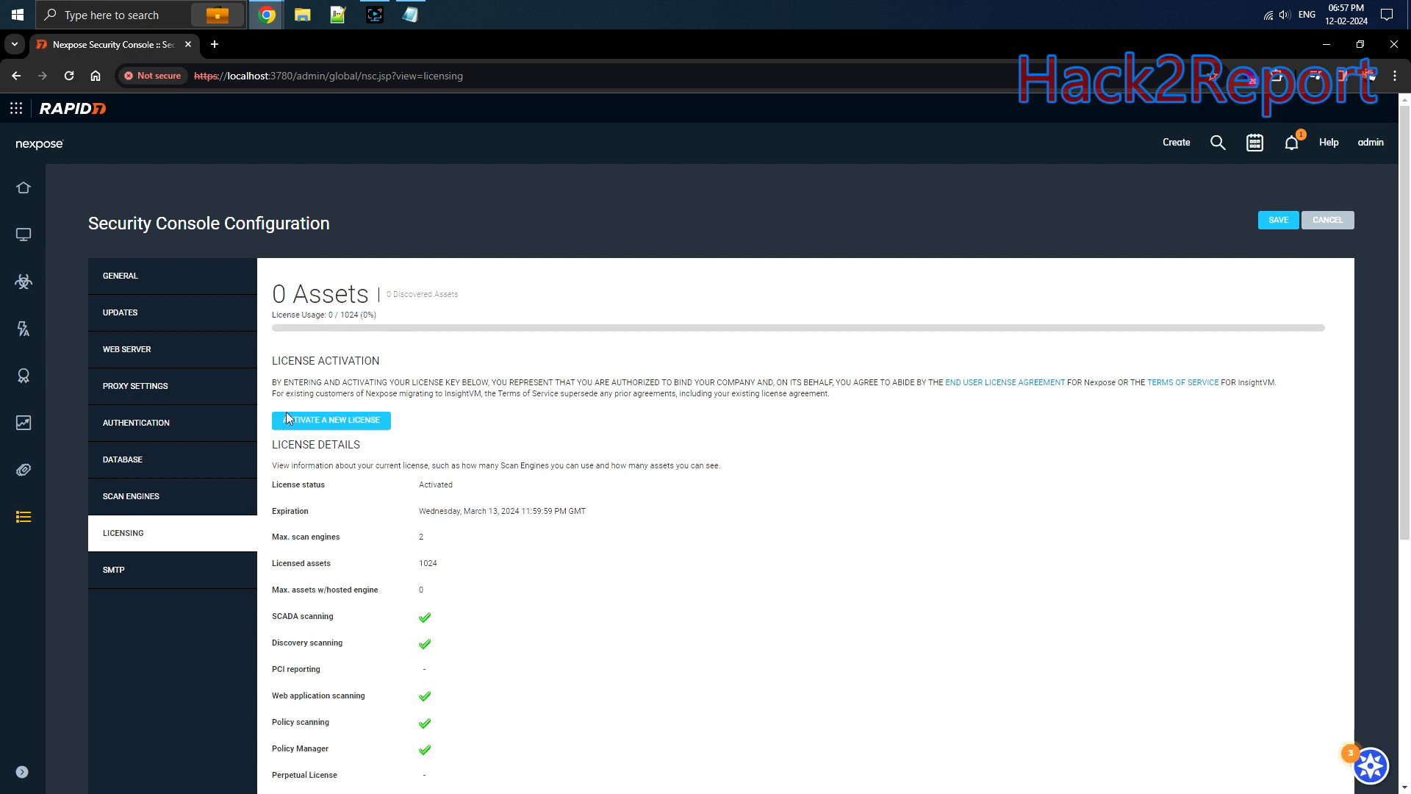
drag(447, 510, 585, 510)
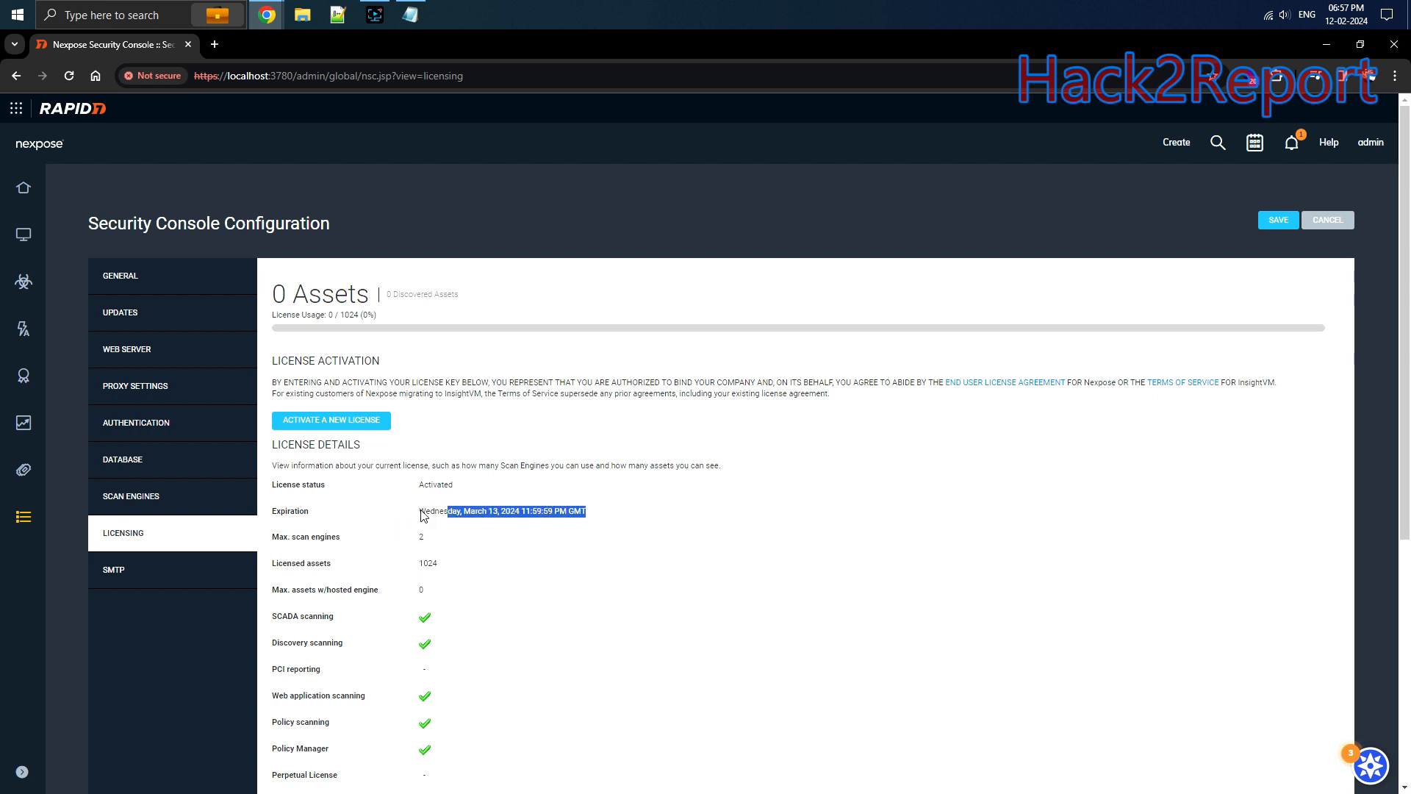